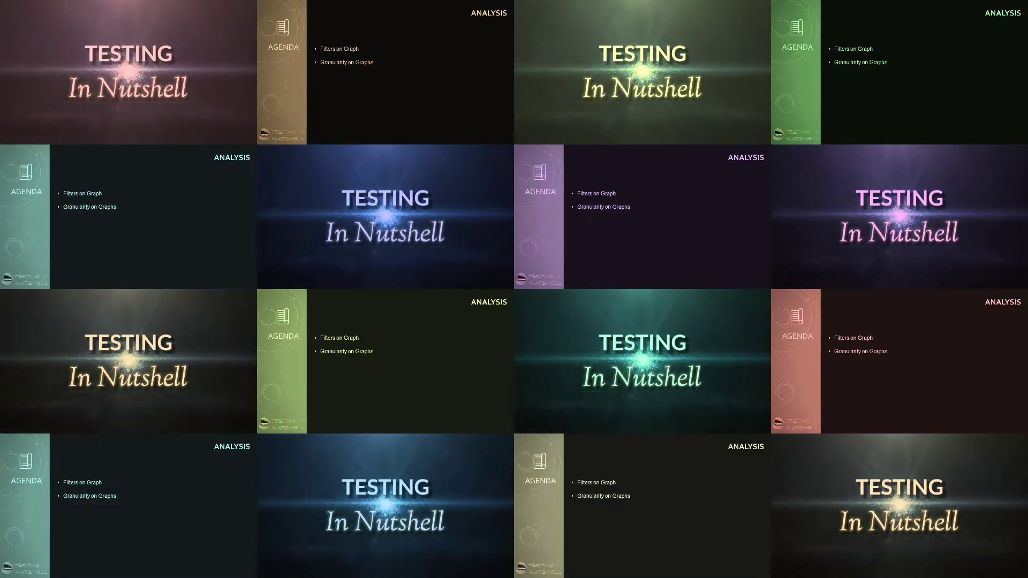
# Show the session's Hits per Second graph plotting HTTP_200 and HTTP_500 hits
pyautogui.doubleClick(282, 70)
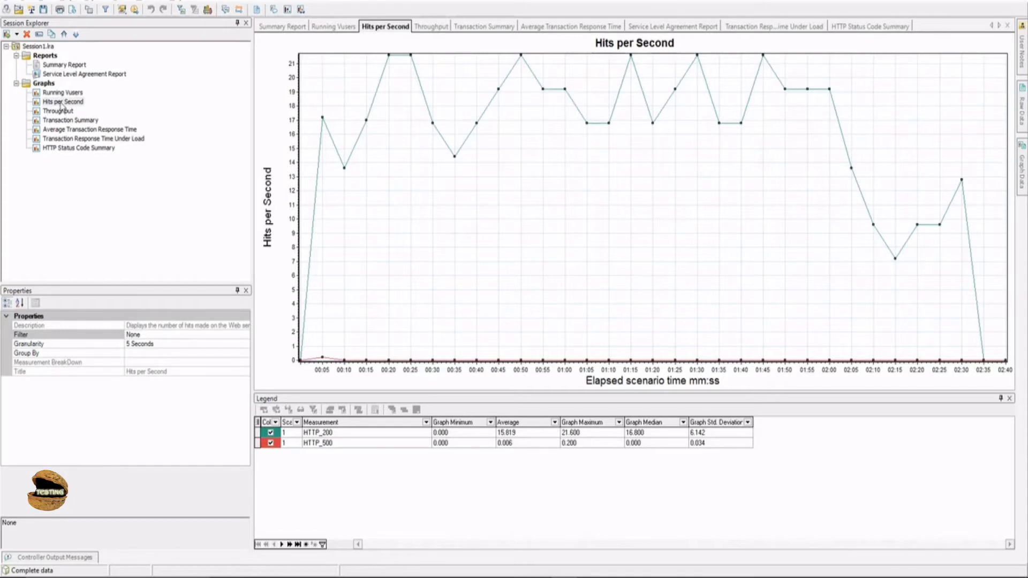
# Select the Hits per Second graph in Session Explorer and start renaming it
pyautogui.click(56, 101)
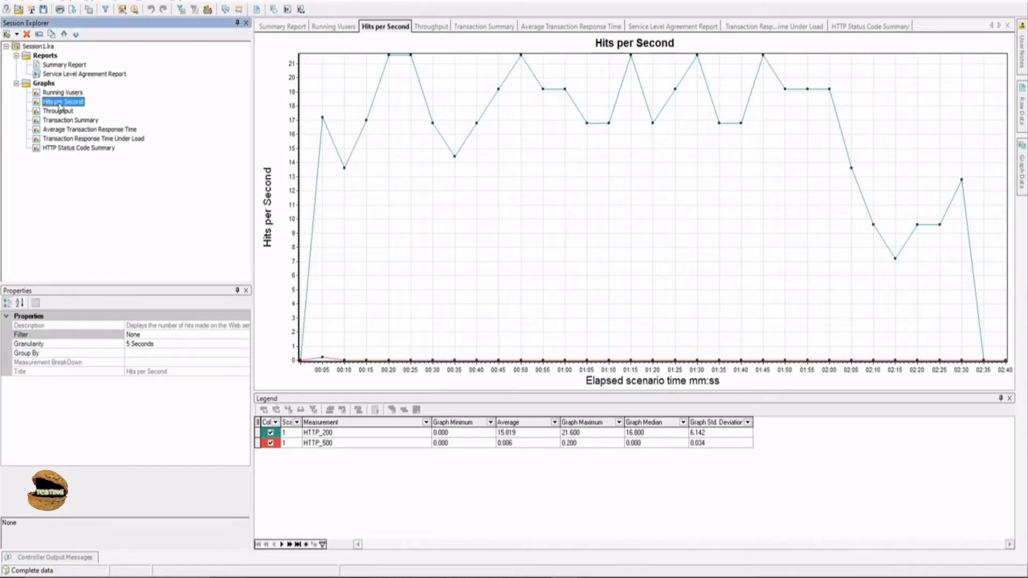
pyautogui.doubleClick(60, 102)
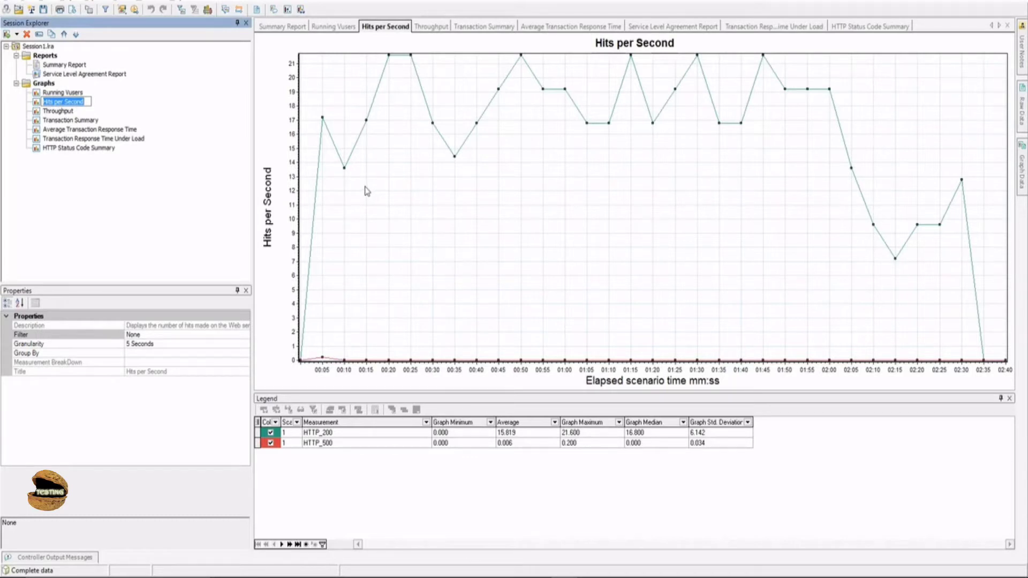
pyautogui.moveTo(320, 122)
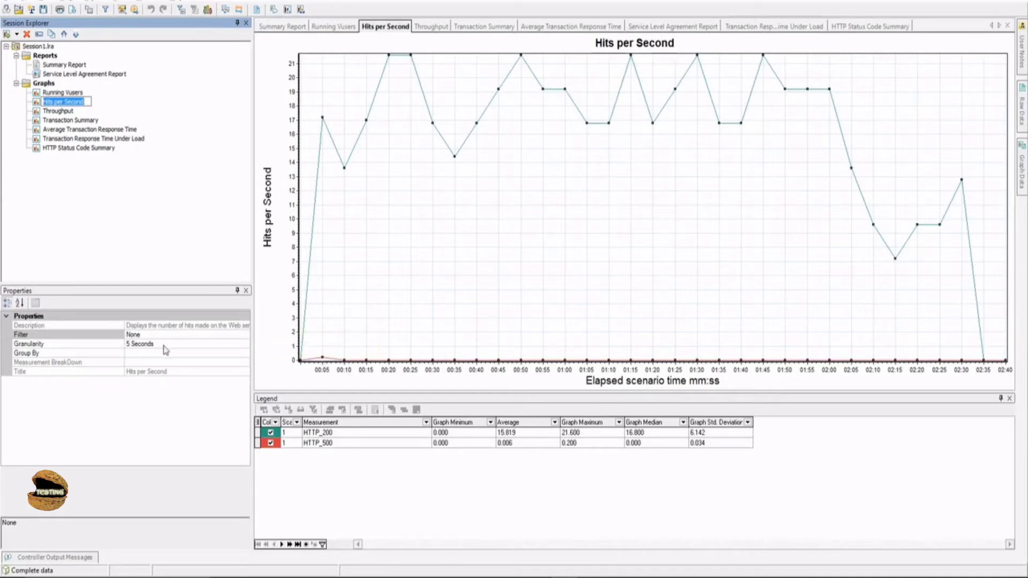
pyautogui.moveTo(42, 346)
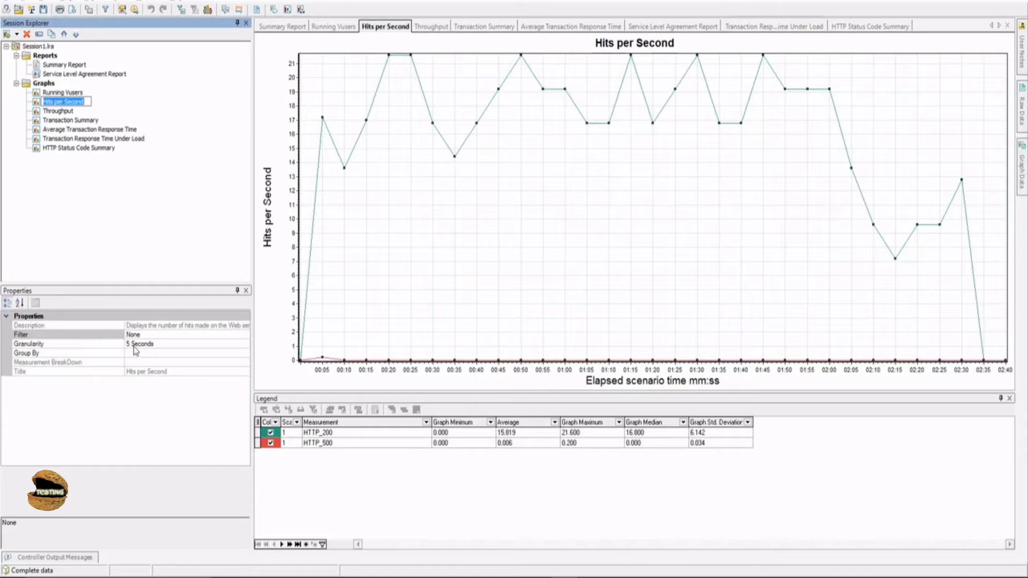
pyautogui.moveTo(321, 364)
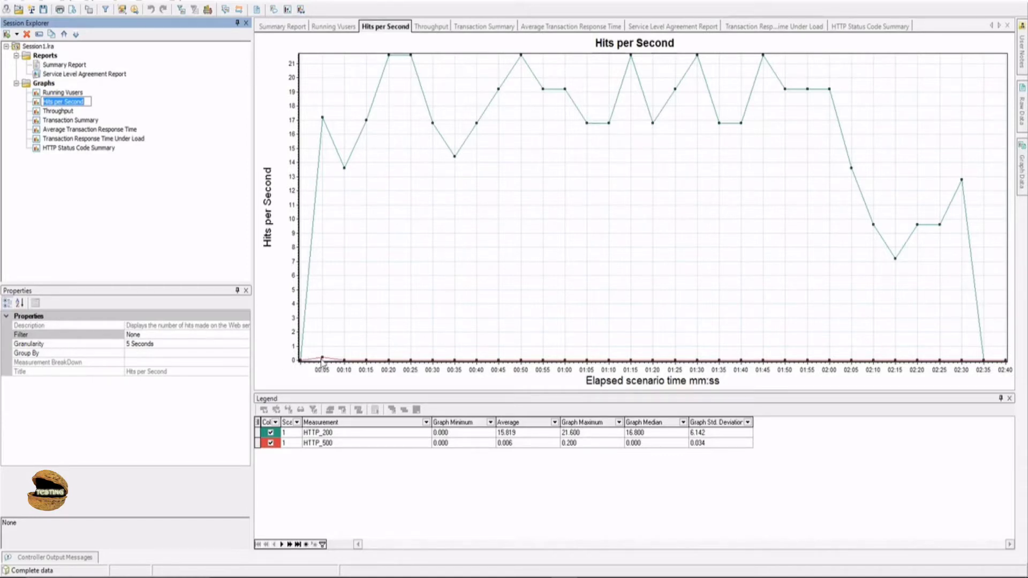
pyautogui.moveTo(322, 377)
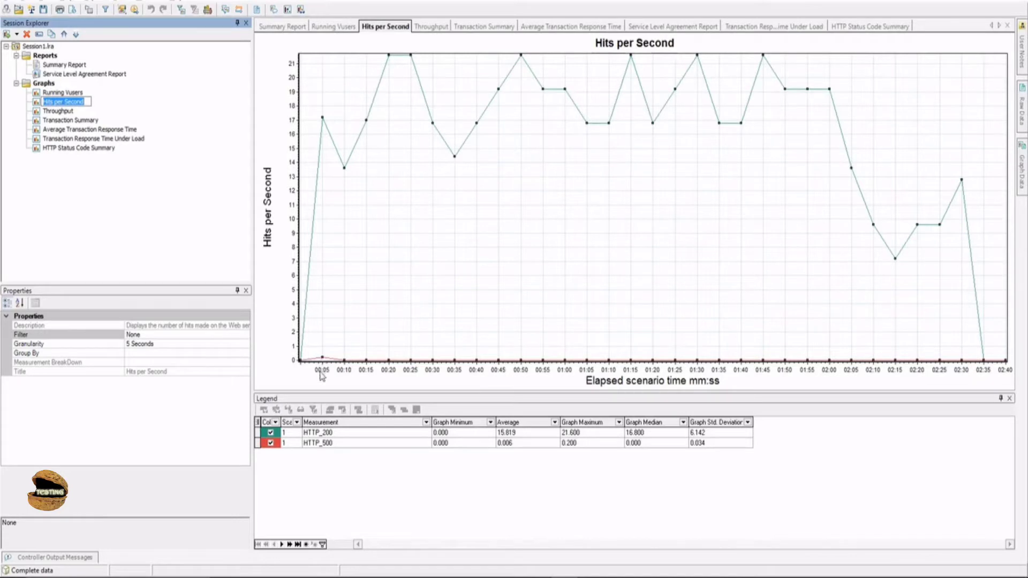
pyautogui.moveTo(343, 364)
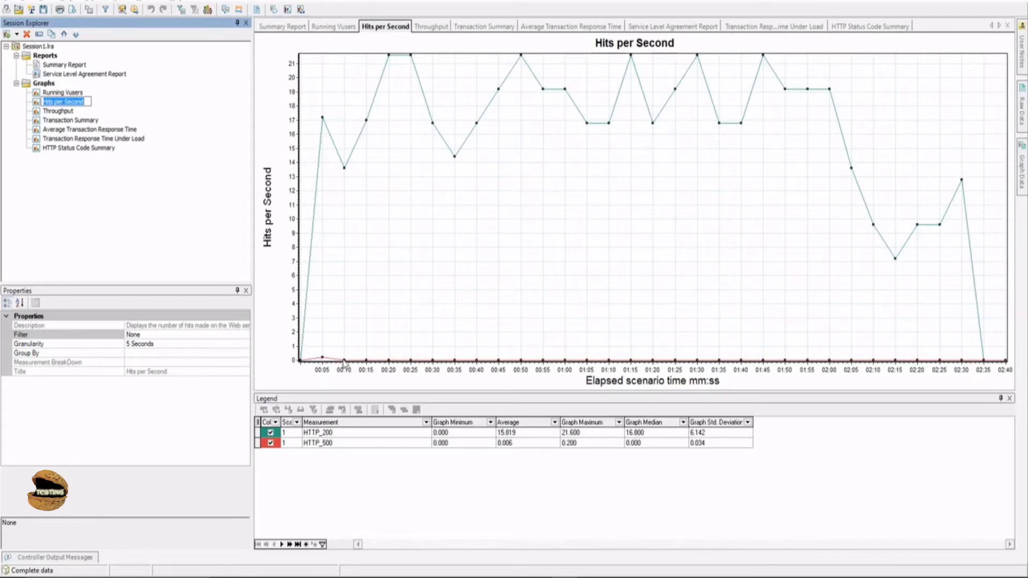
pyautogui.moveTo(343, 171)
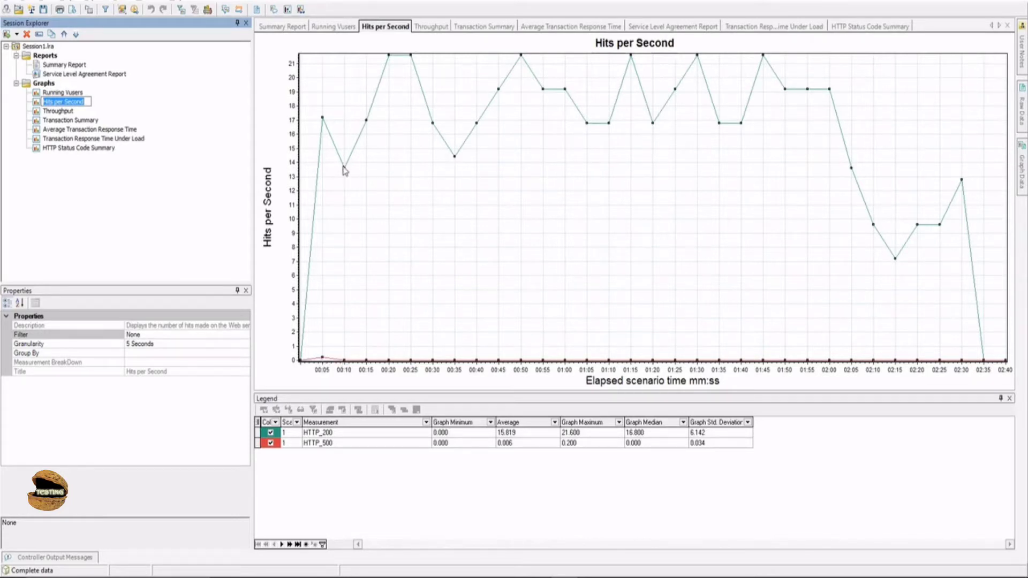
pyautogui.moveTo(346, 372)
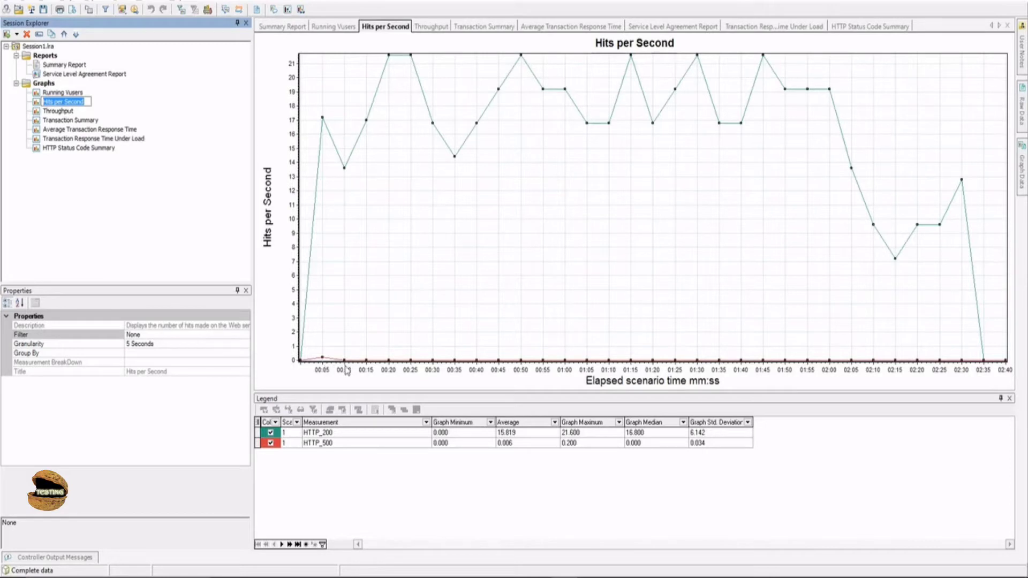
pyautogui.moveTo(330, 379)
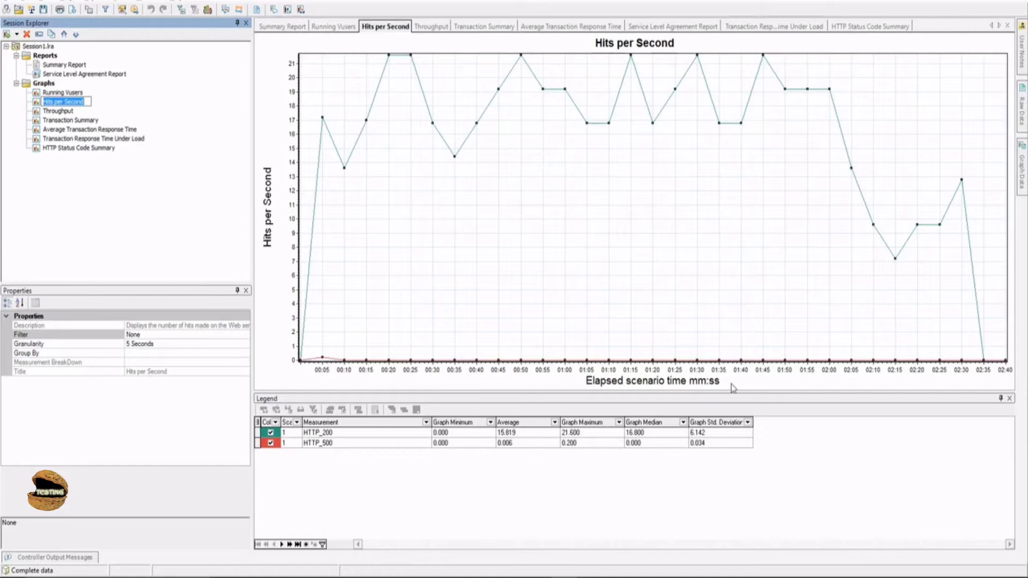
pyautogui.moveTo(1003, 377)
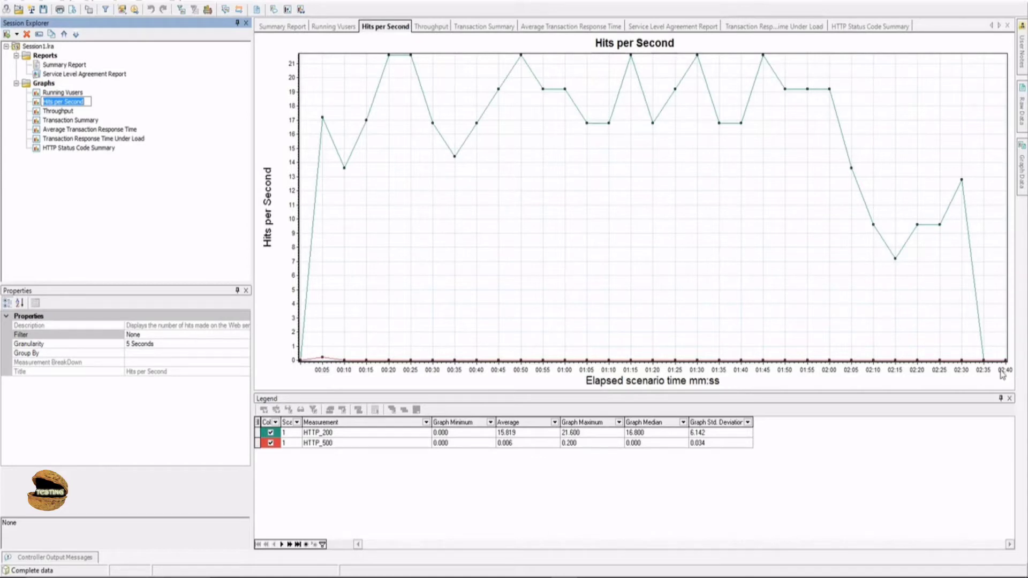
pyautogui.moveTo(133, 345)
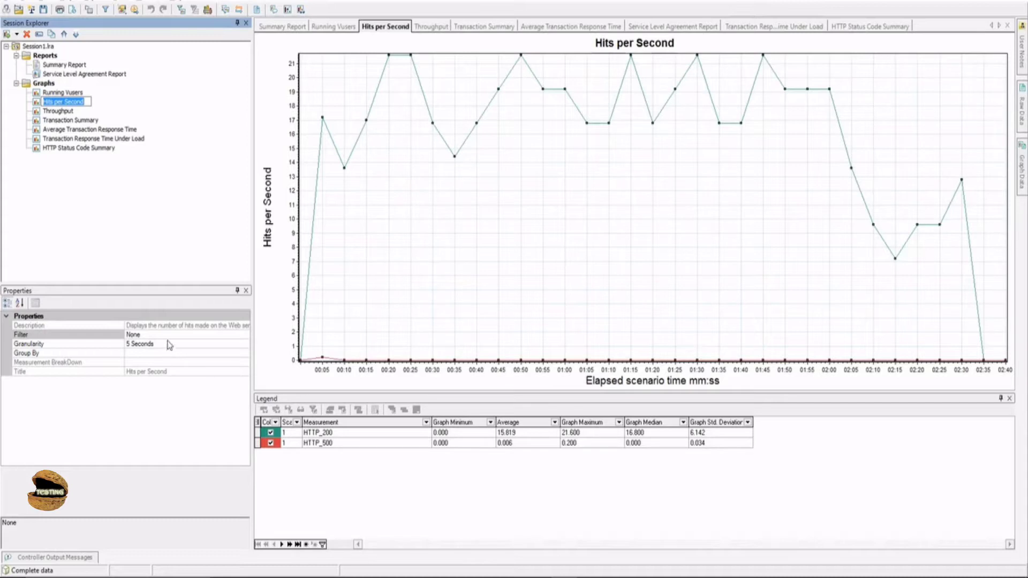
pyautogui.moveTo(171, 340)
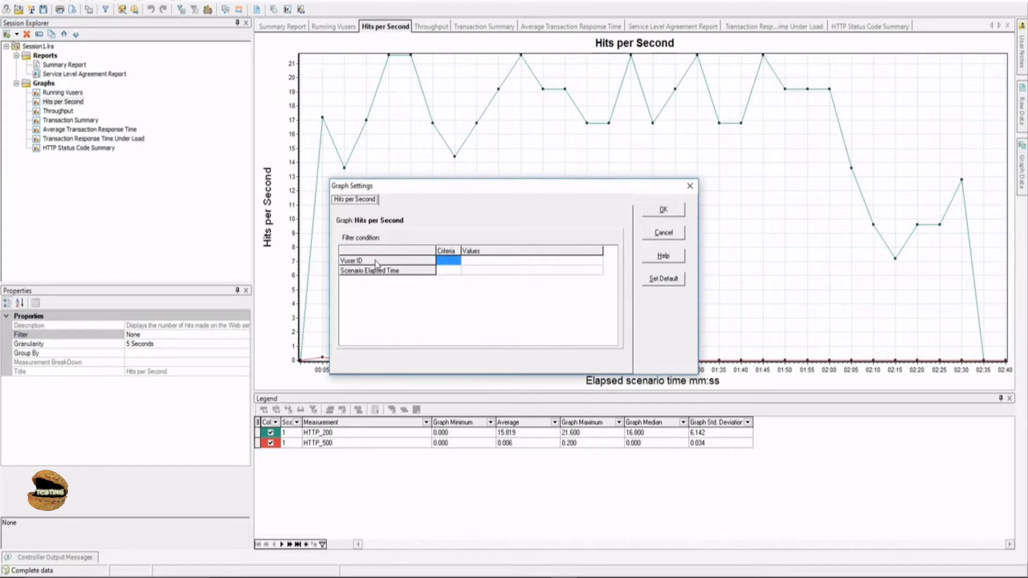
pyautogui.moveTo(415, 196)
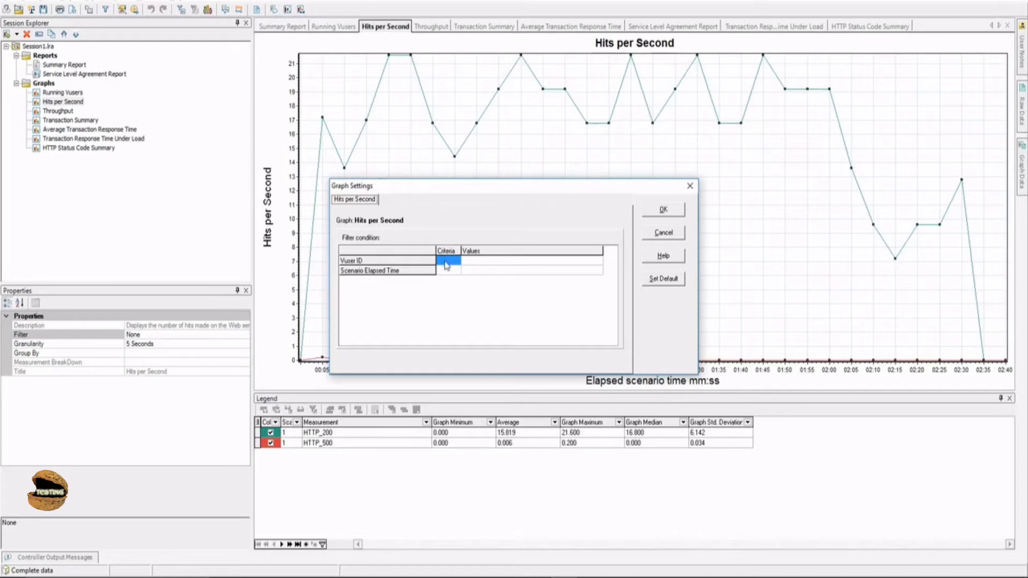
# Set the Vuser ID filter criterion to '=' and bring up its value entry
pyautogui.click(447, 262)
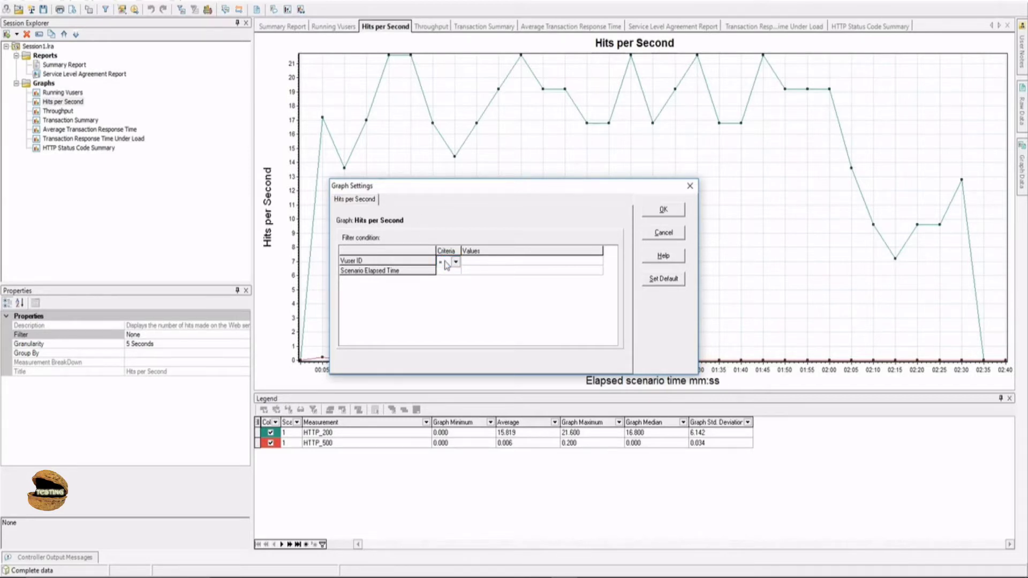
pyautogui.click(455, 270)
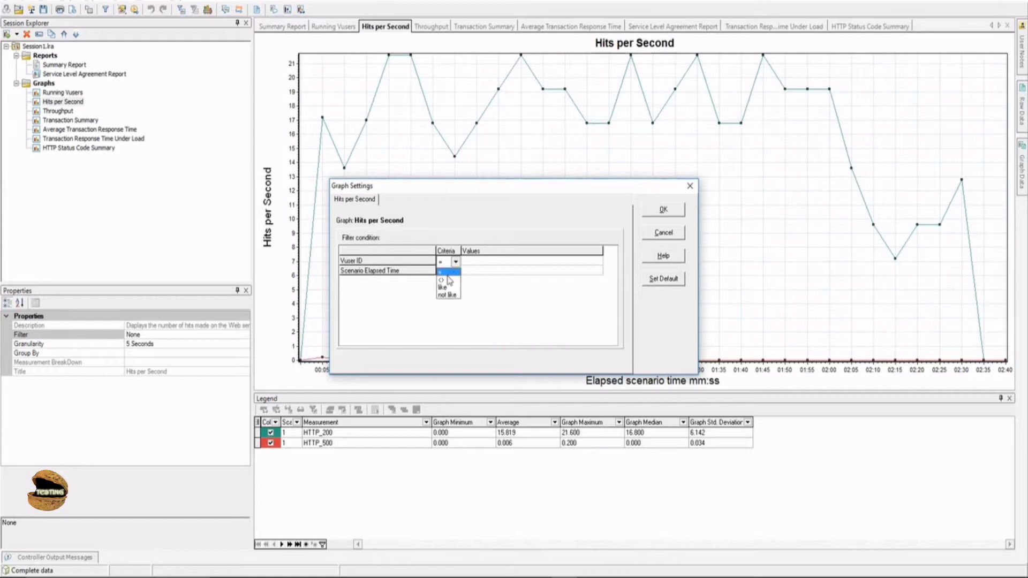
pyautogui.click(448, 271)
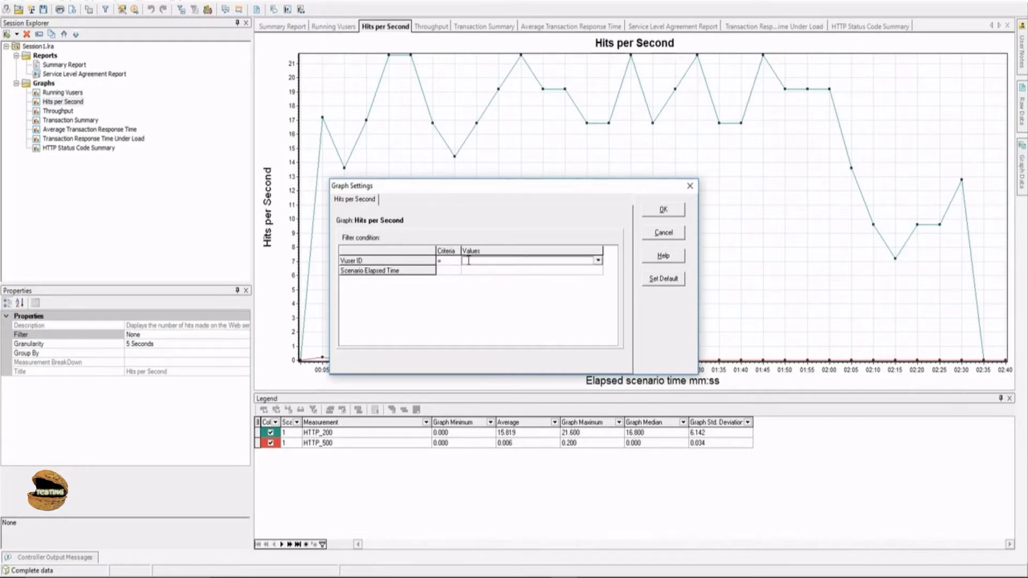
pyautogui.click(597, 261)
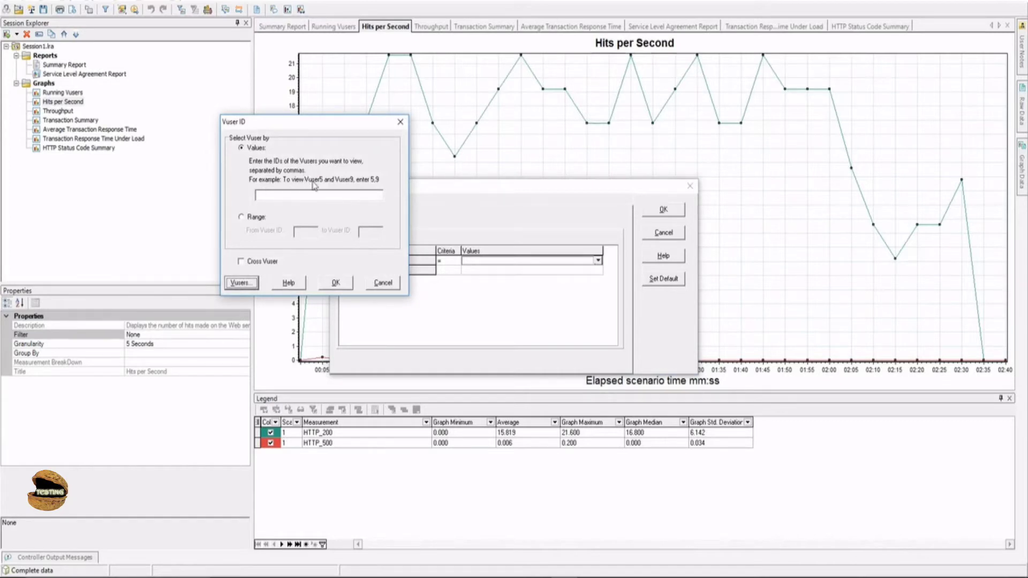
pyautogui.moveTo(380, 186)
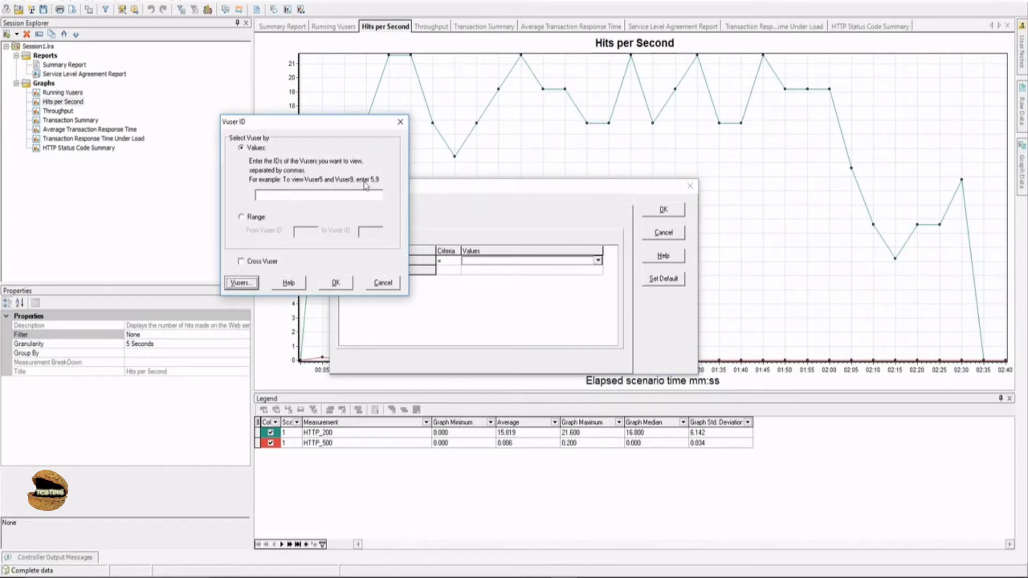
# Filter Vuser ID by the range from Vuser 2 to Vuser 5 and confirm it
pyautogui.click(318, 196)
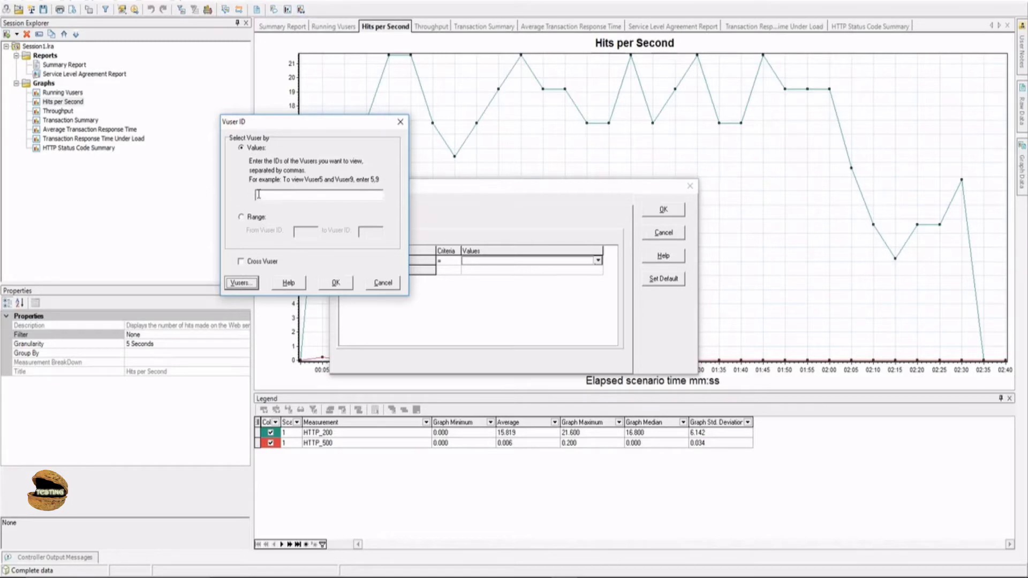
pyautogui.click(242, 217)
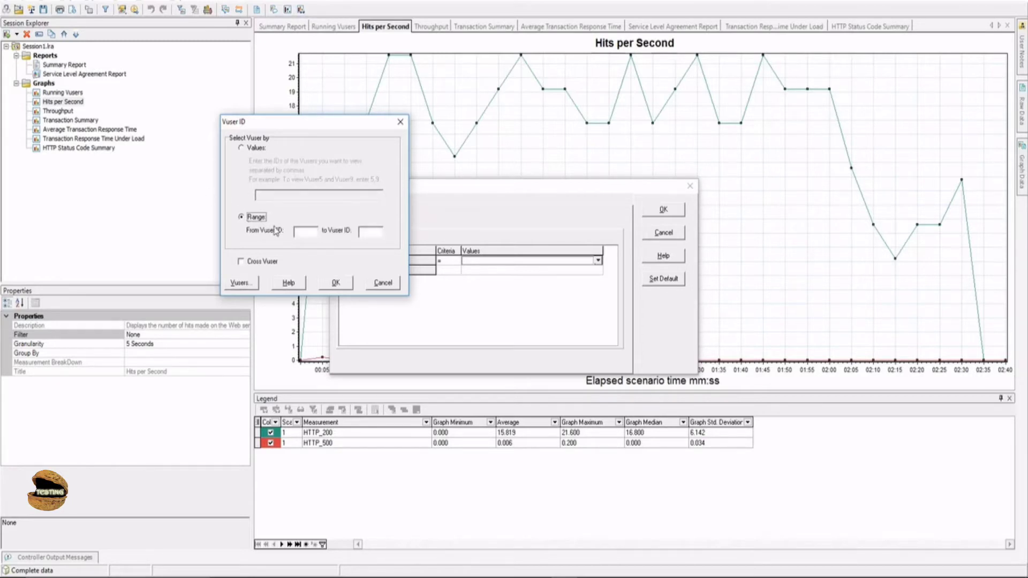
pyautogui.click(305, 231)
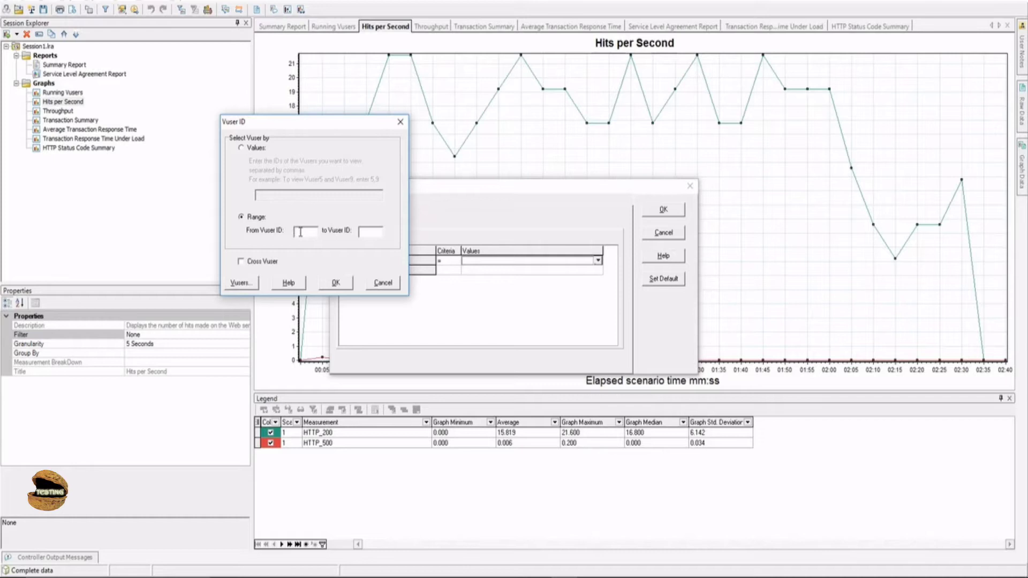
pyautogui.write('5')
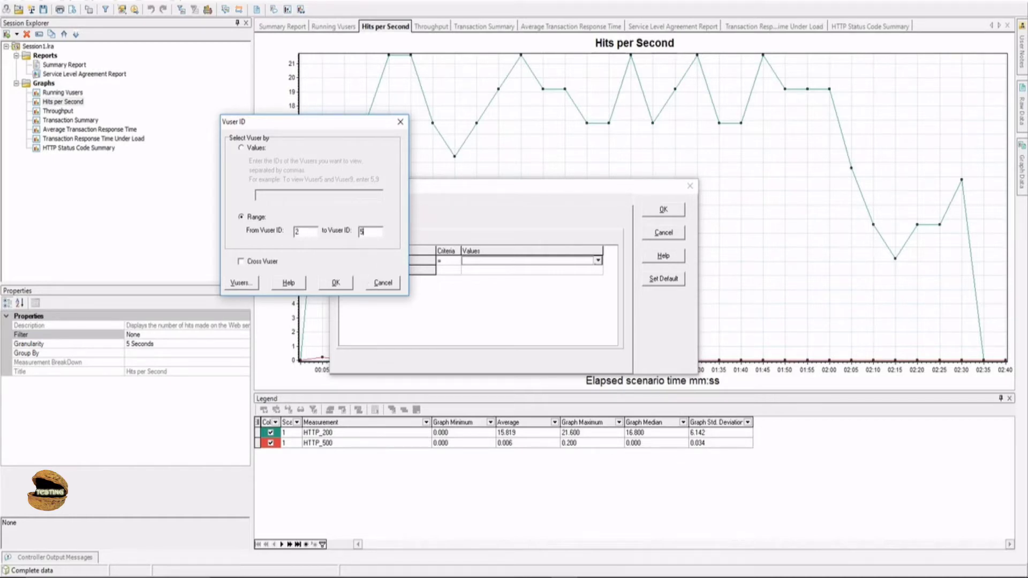
pyautogui.moveTo(315, 237)
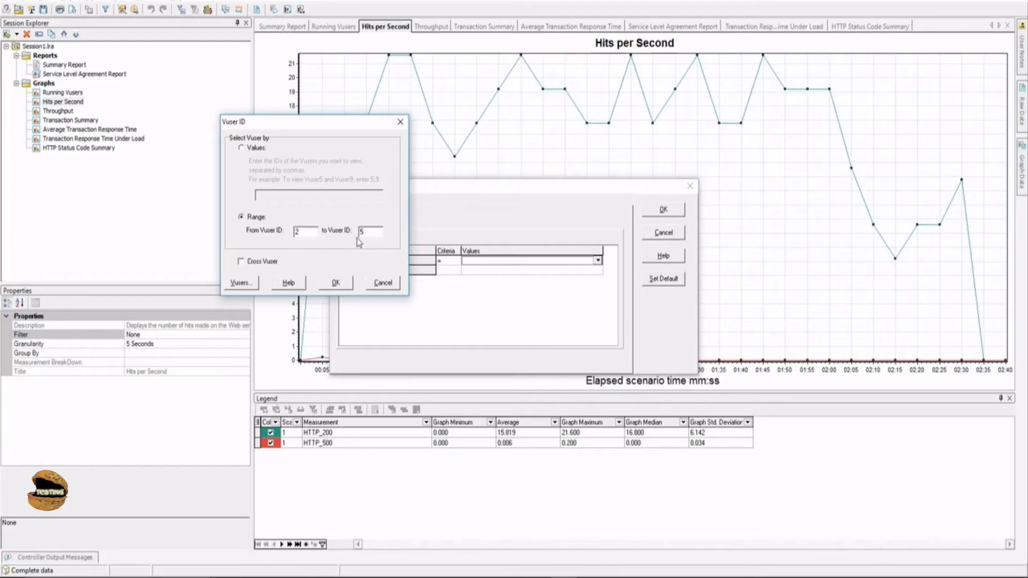
pyautogui.click(243, 148)
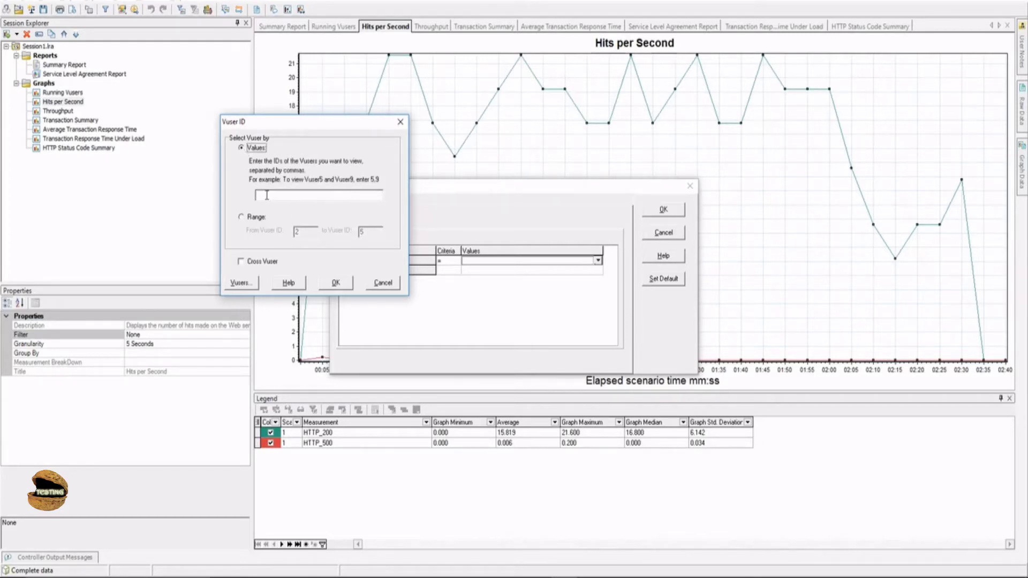
pyautogui.click(242, 217)
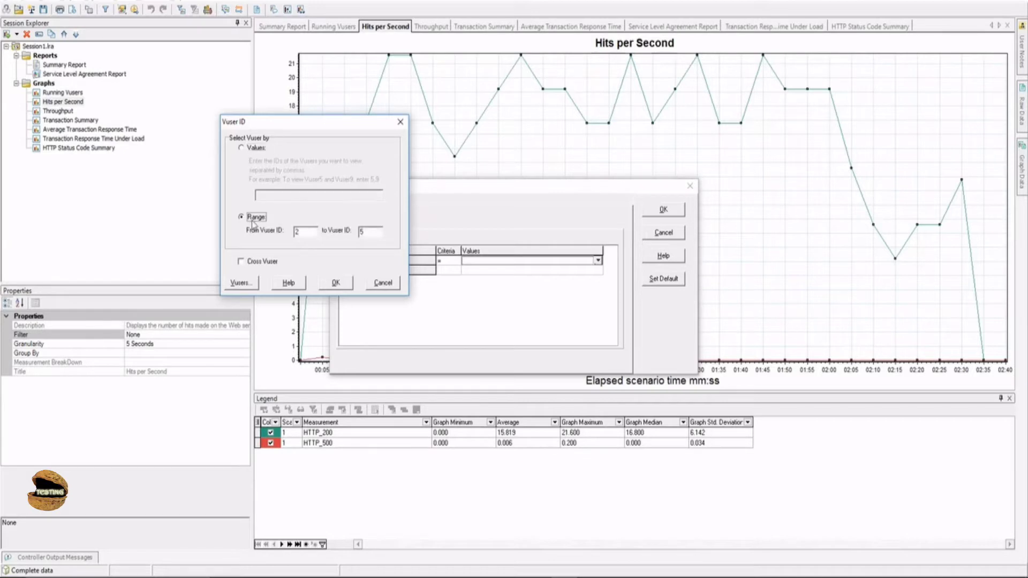
pyautogui.click(335, 282)
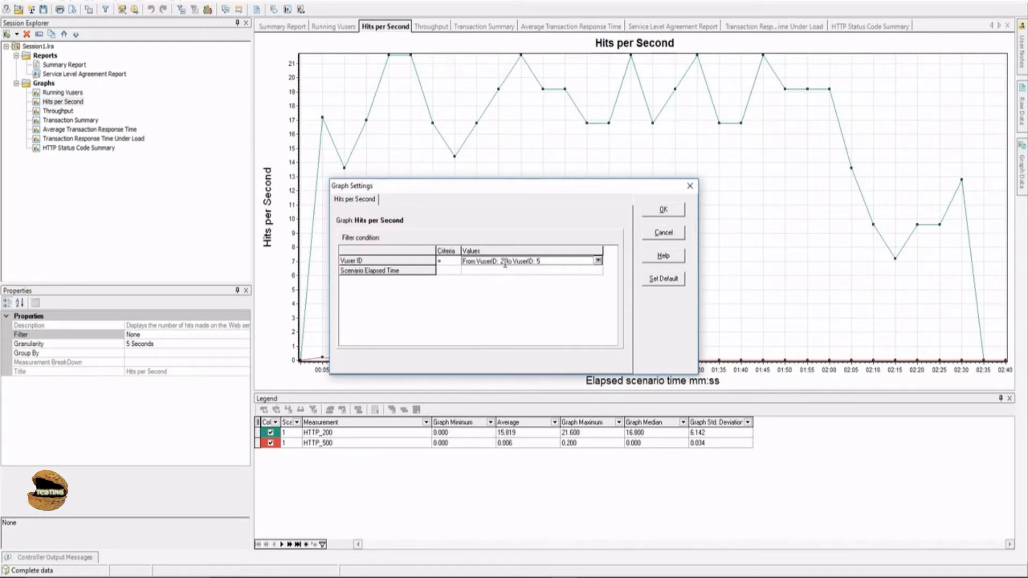
# Leave Scenario Elapsed Time empty and apply the Vuser 2 to 5 filter to the graph
pyautogui.click(444, 271)
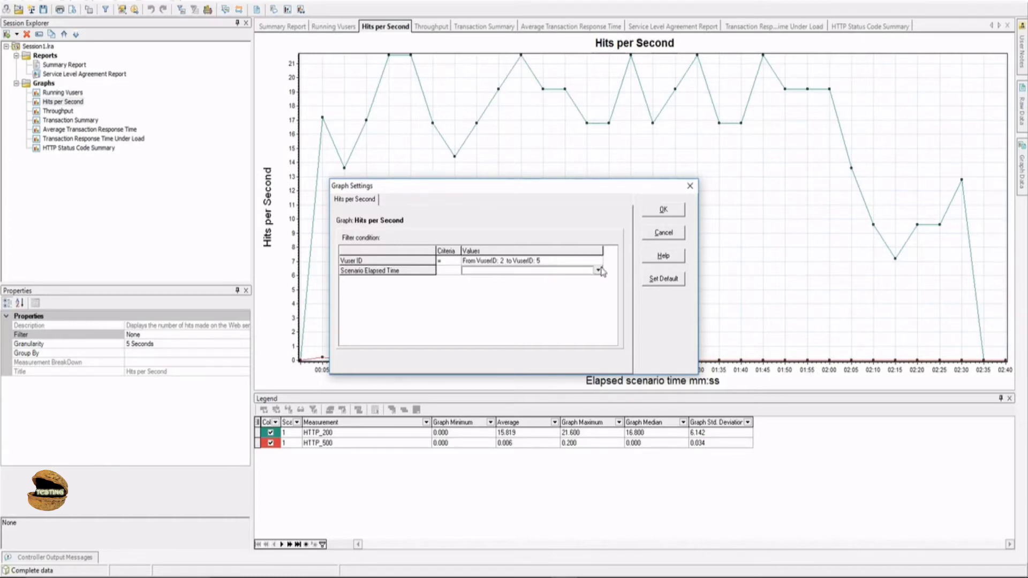
pyautogui.click(598, 271)
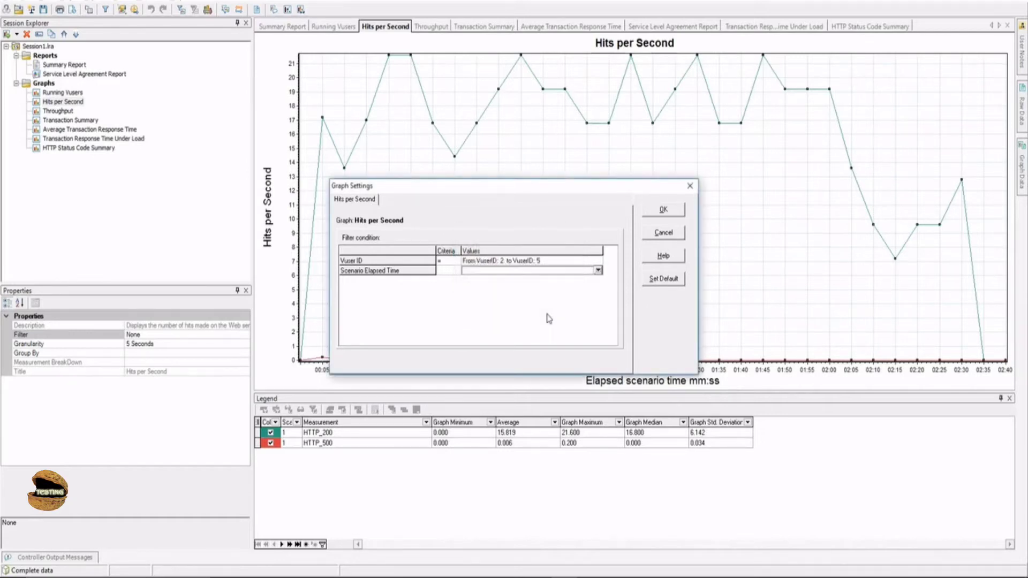
pyautogui.click(663, 209)
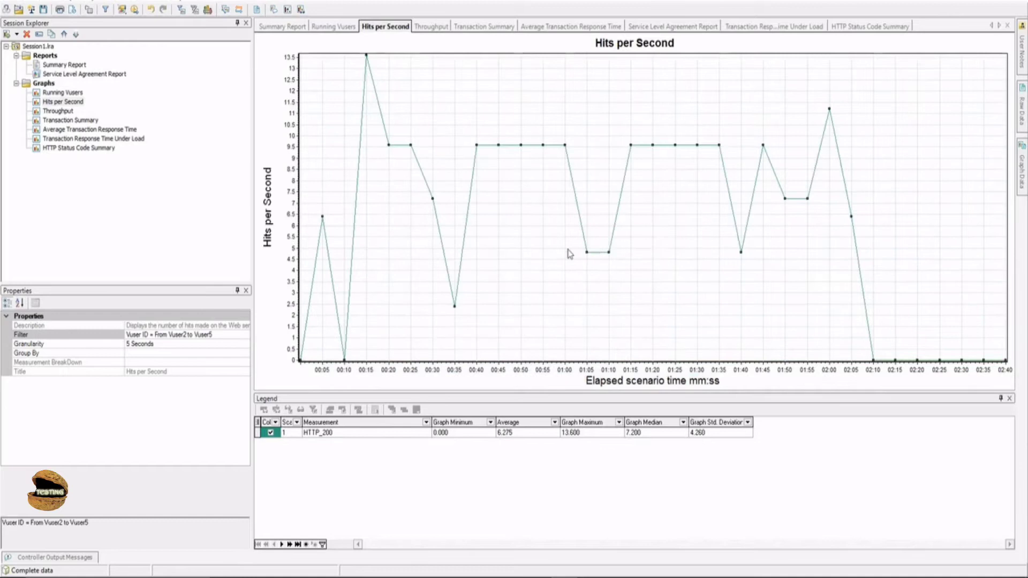
pyautogui.moveTo(312, 229)
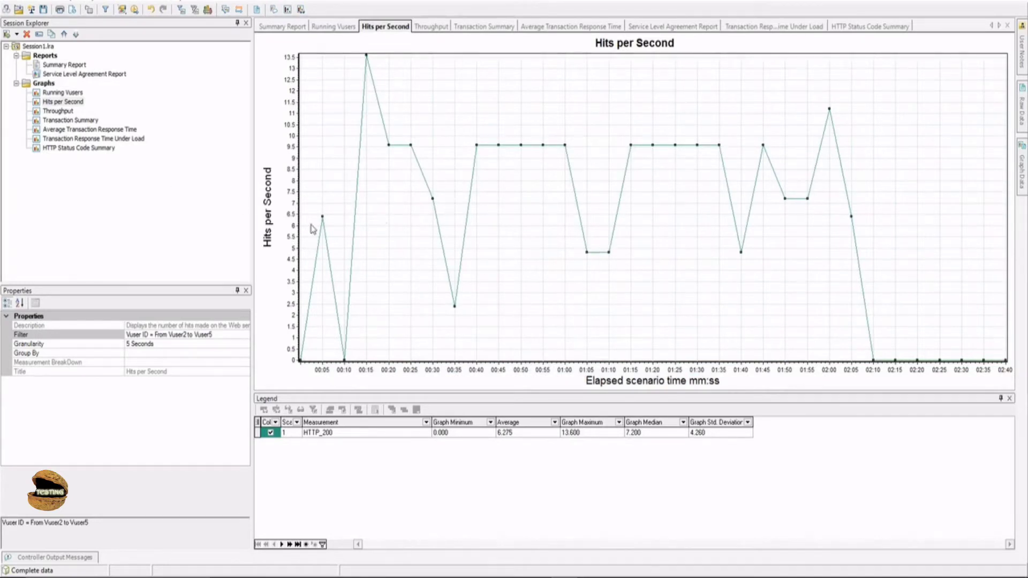
pyautogui.moveTo(604, 55)
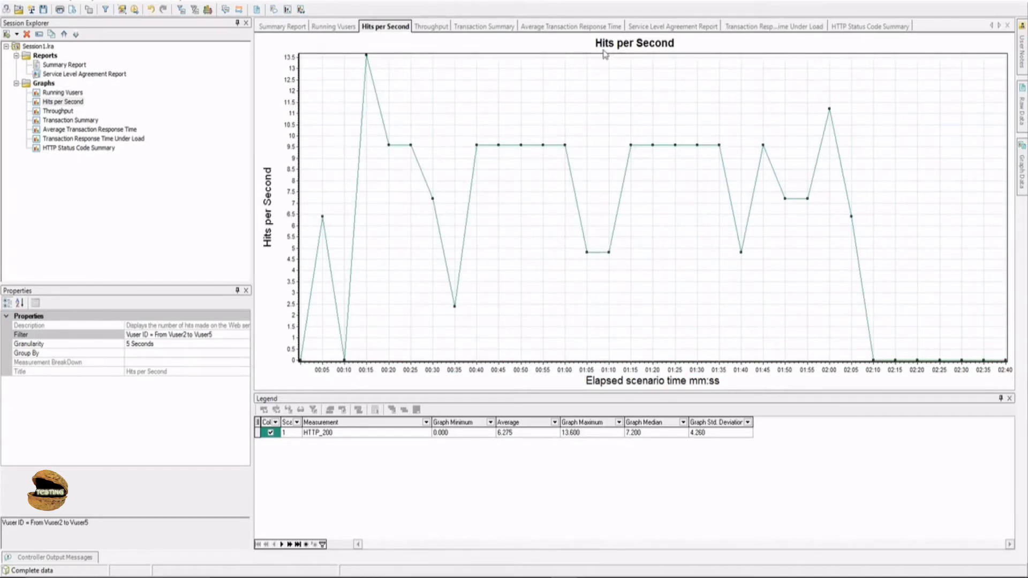
pyautogui.moveTo(233, 340)
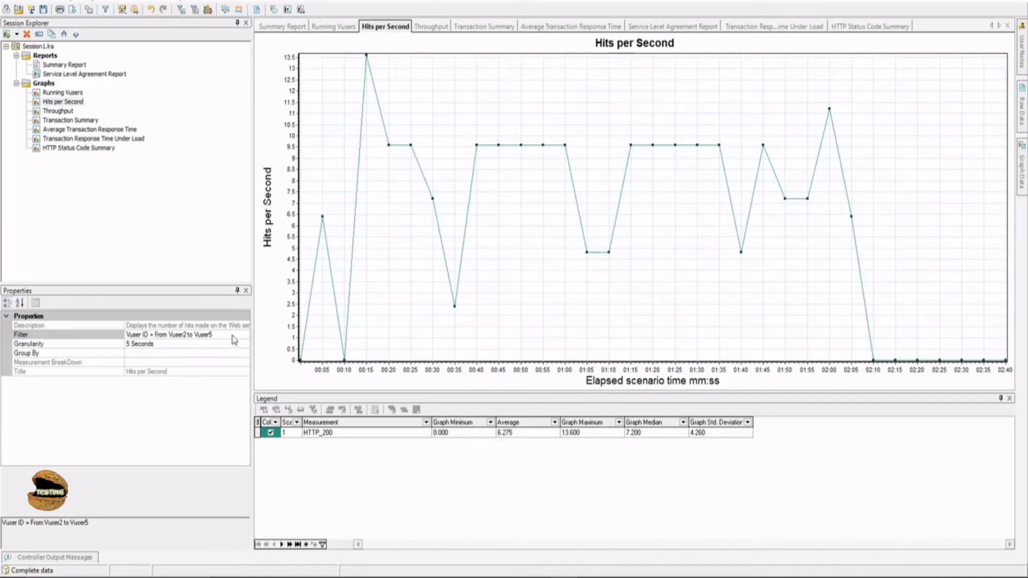
pyautogui.moveTo(325, 235)
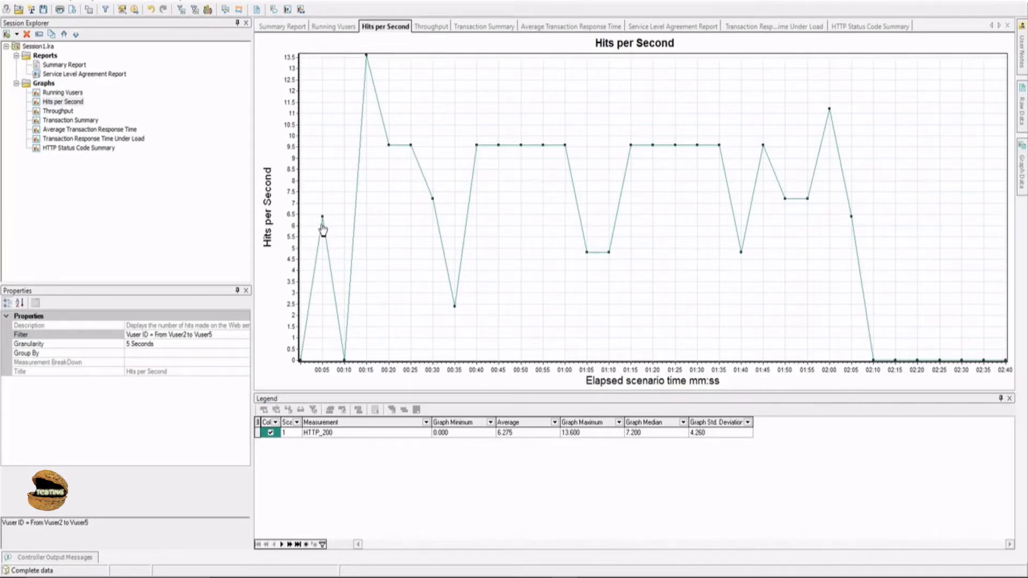
pyautogui.moveTo(175, 344)
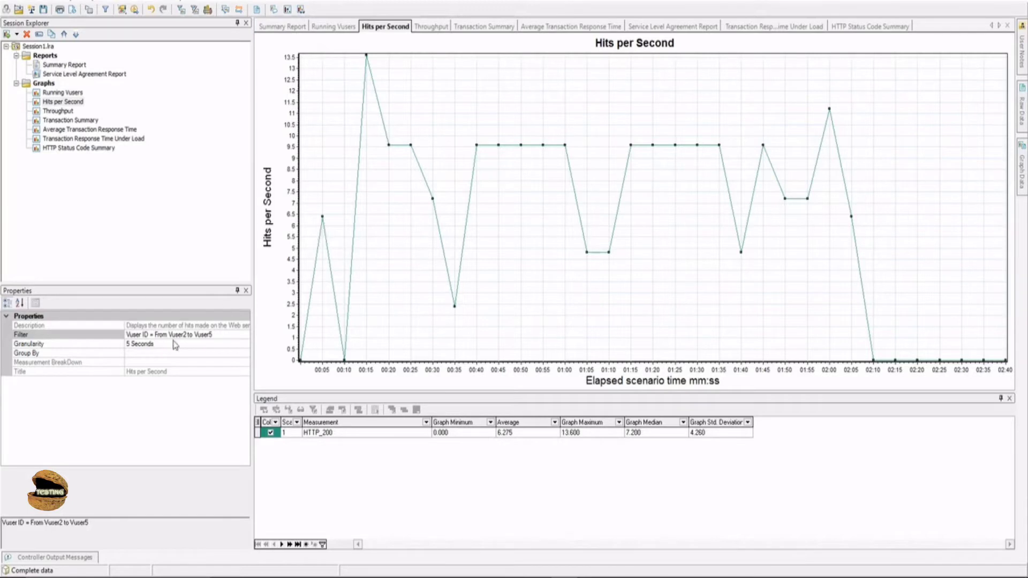
pyautogui.moveTo(169, 347)
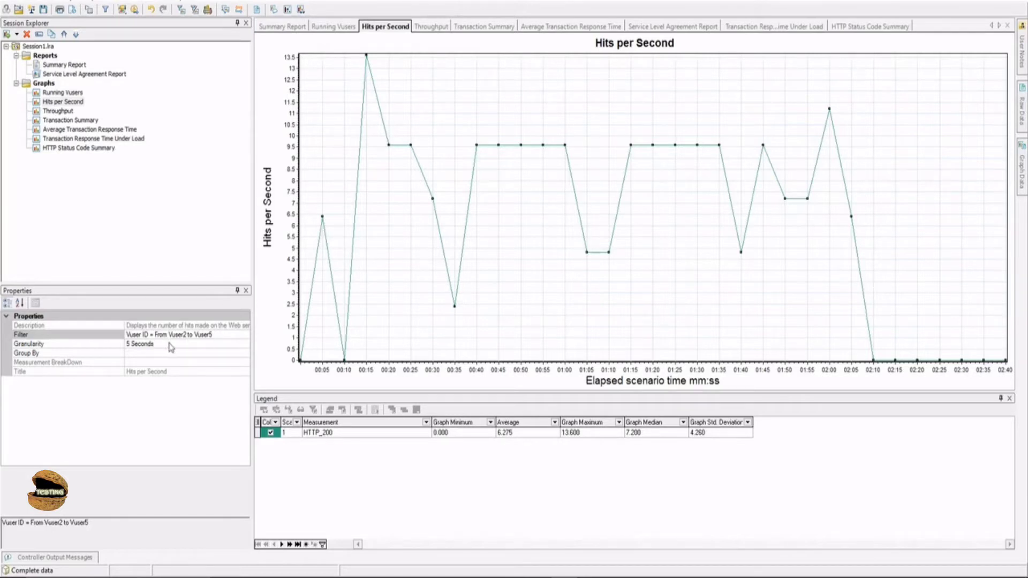
pyautogui.moveTo(271, 339)
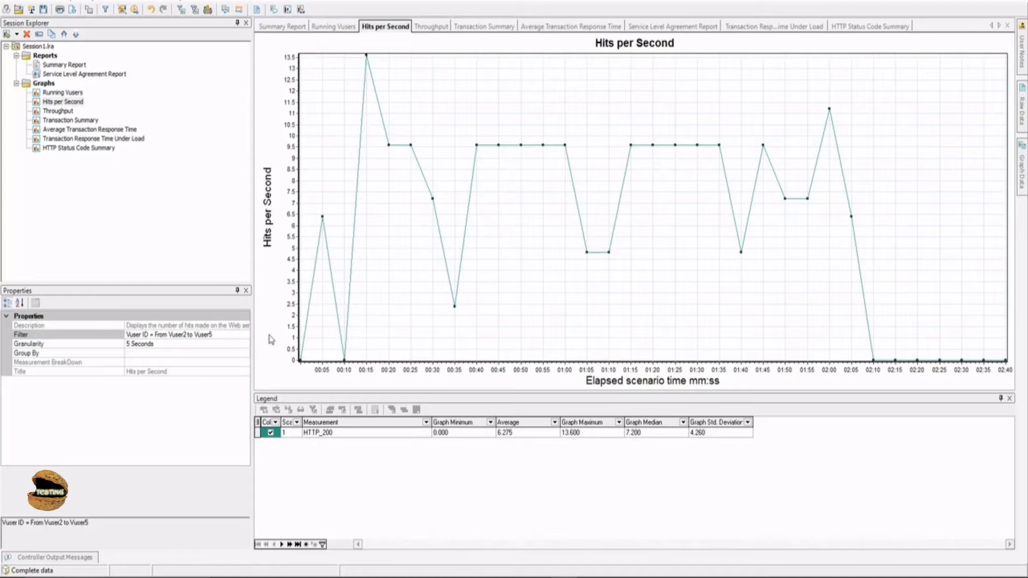
pyautogui.moveTo(169, 339)
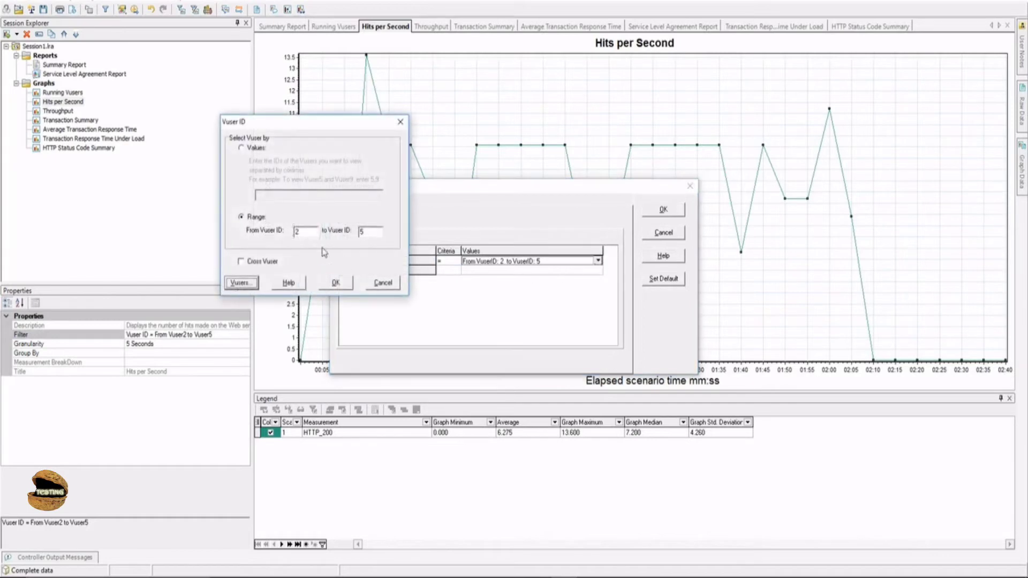
# Filter the Hits per Second graph to Vuser ID 1 only and apply it
pyautogui.click(241, 148)
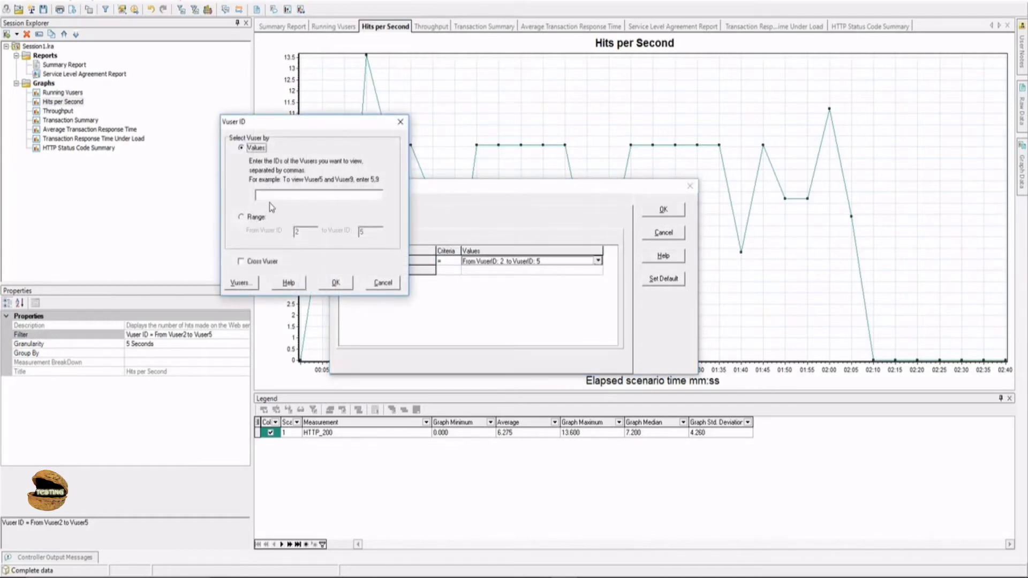
pyautogui.write('1')
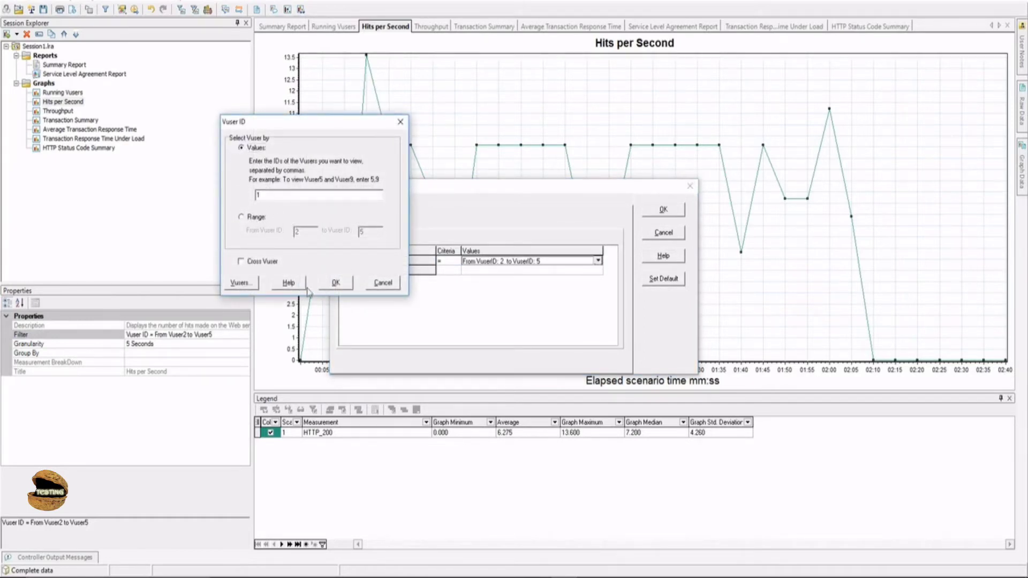
pyautogui.click(335, 283)
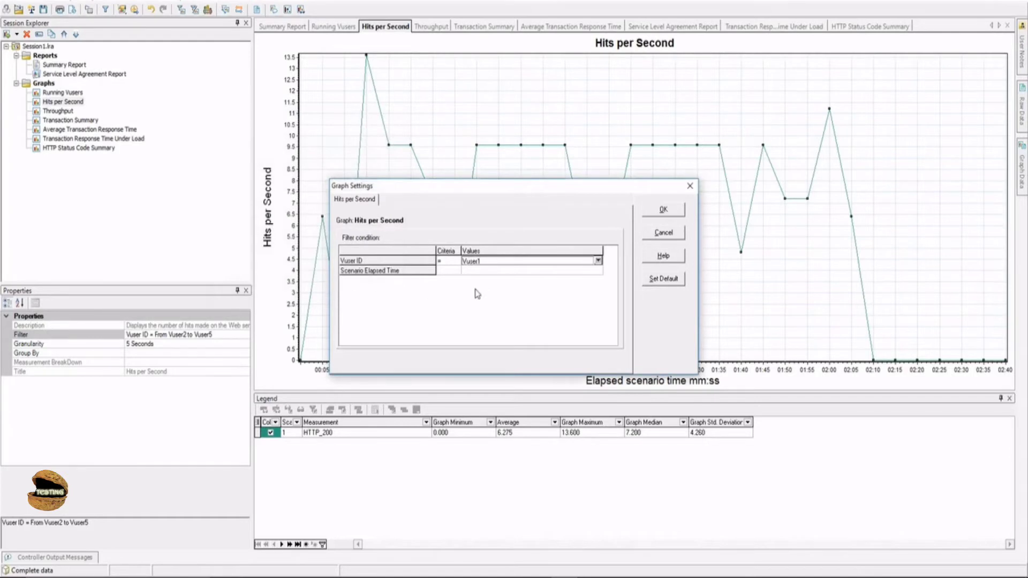
pyautogui.click(664, 209)
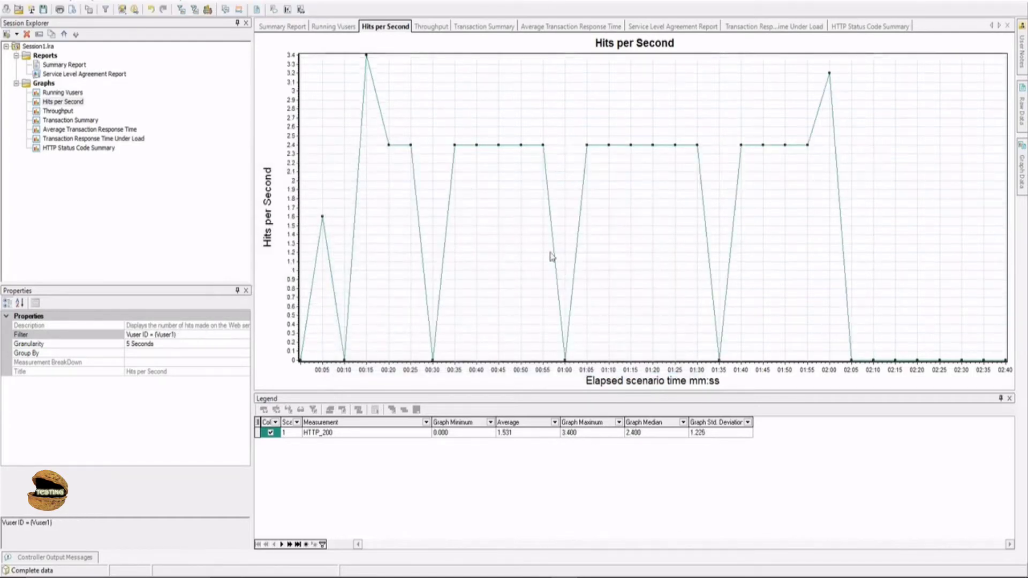
pyautogui.moveTo(572, 270)
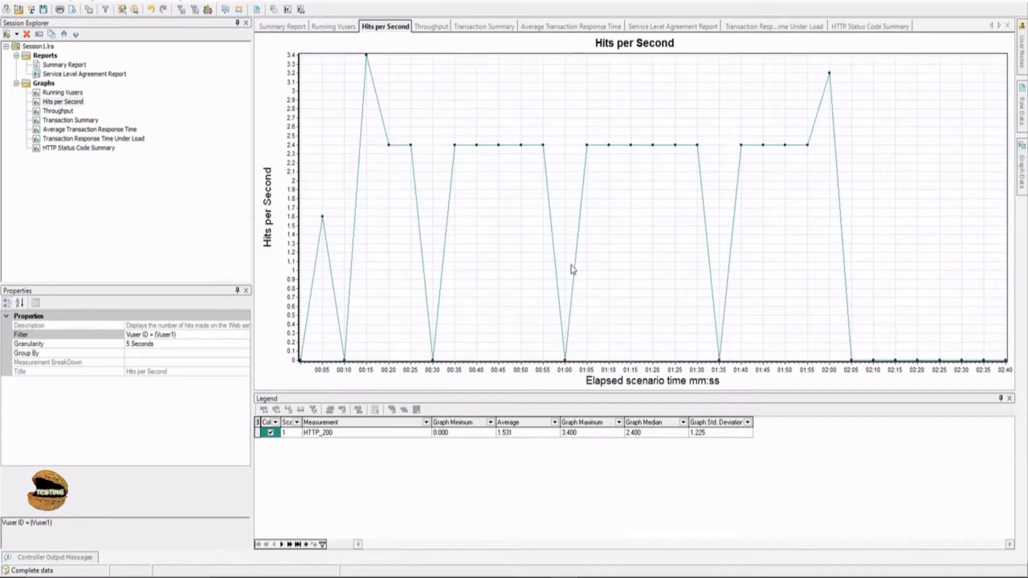
pyautogui.moveTo(391, 51)
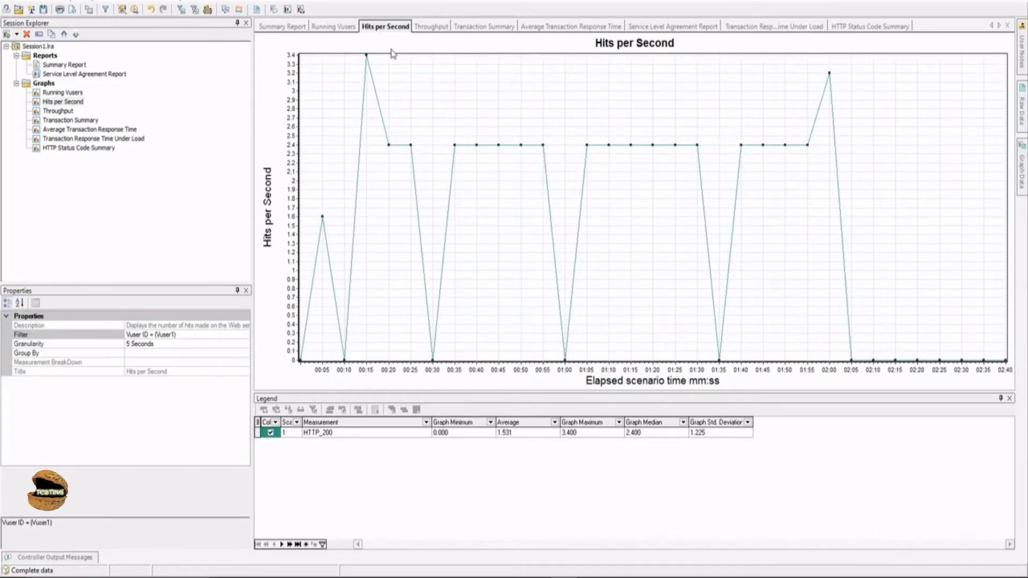
pyautogui.moveTo(180, 364)
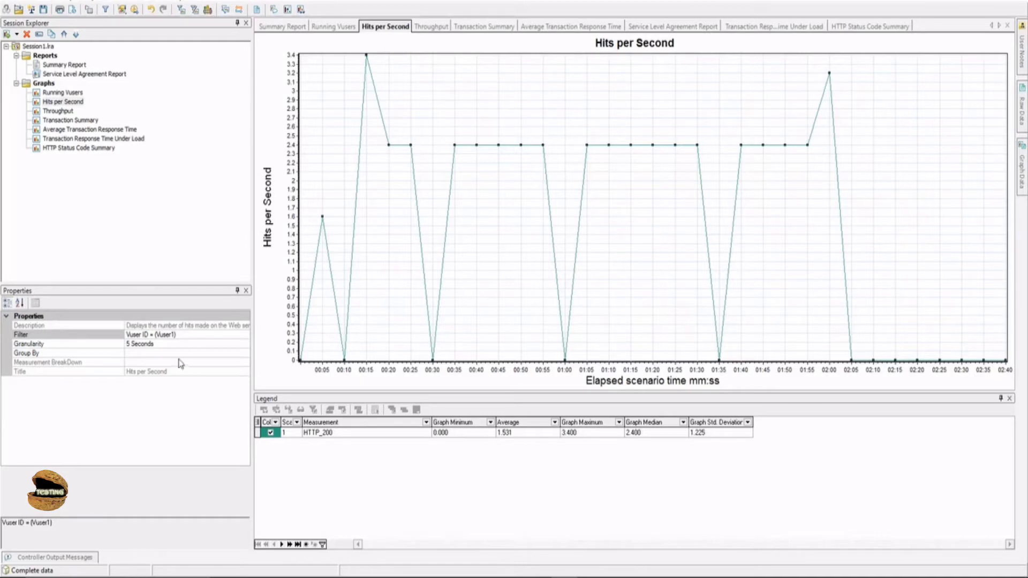
pyautogui.moveTo(185, 342)
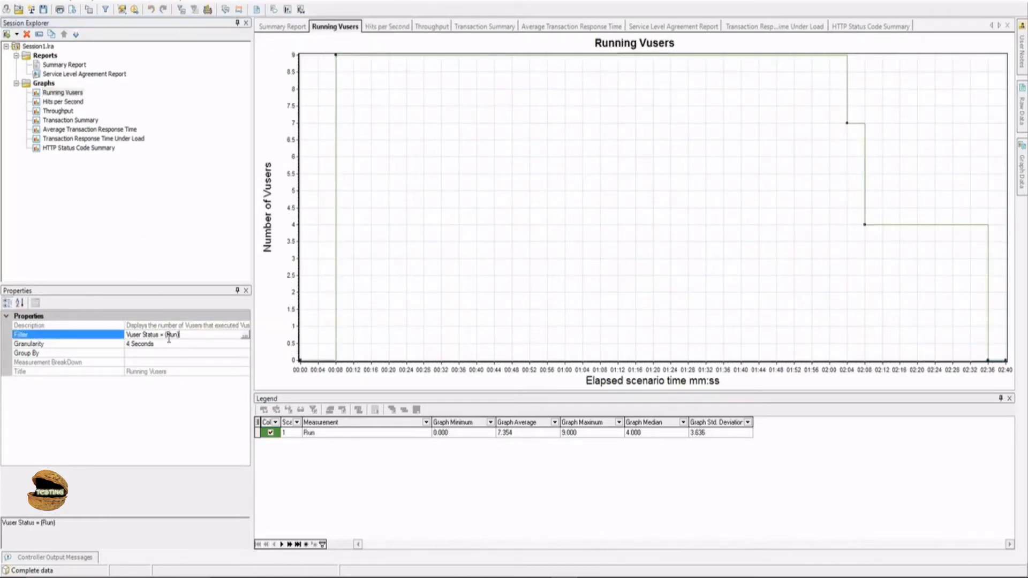
# Inspect the Running Vusers Vuser Status filter values without changing them, then show Throughput
pyautogui.click(245, 334)
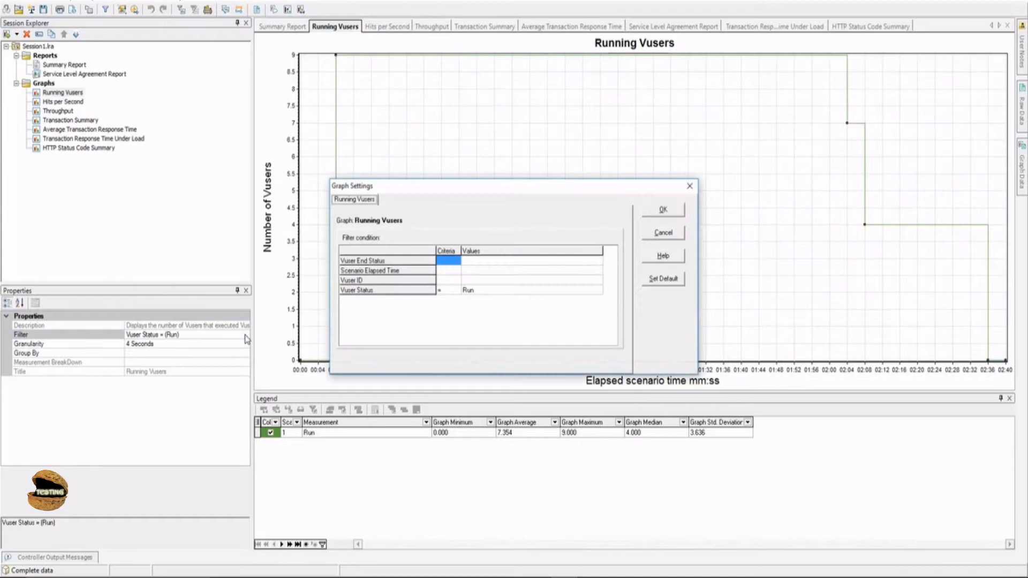
pyautogui.moveTo(373, 298)
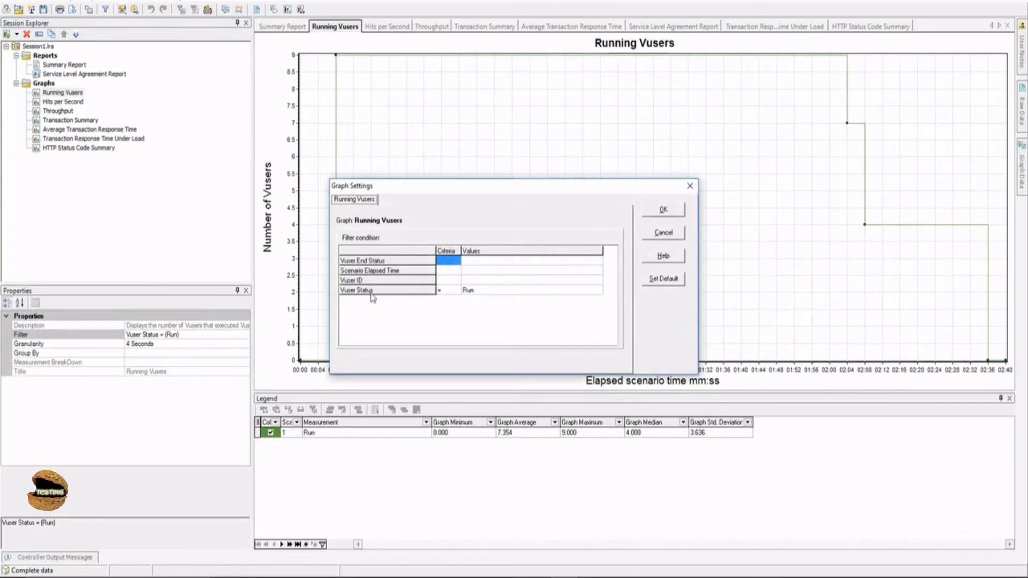
pyautogui.click(446, 261)
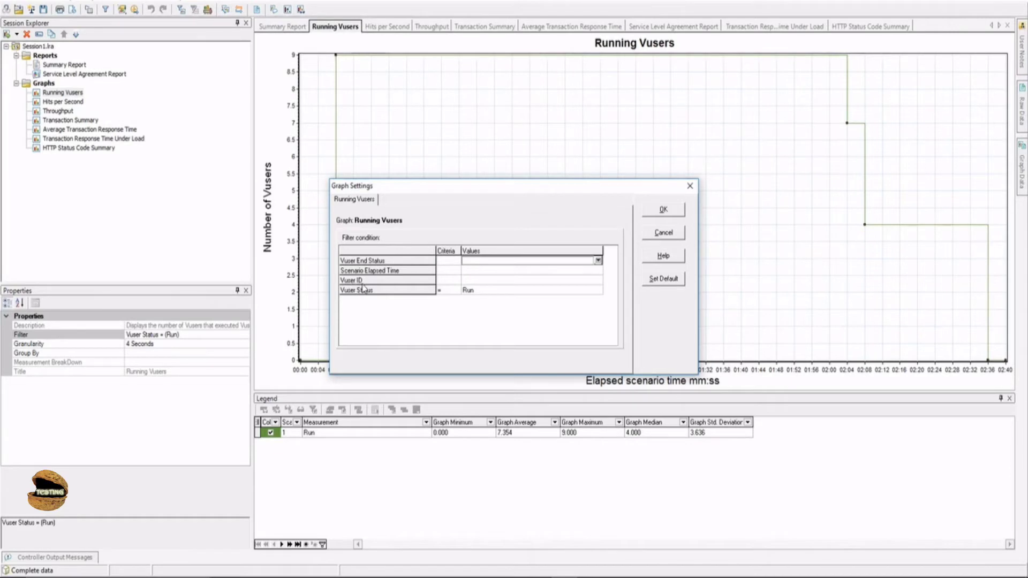
pyautogui.click(520, 291)
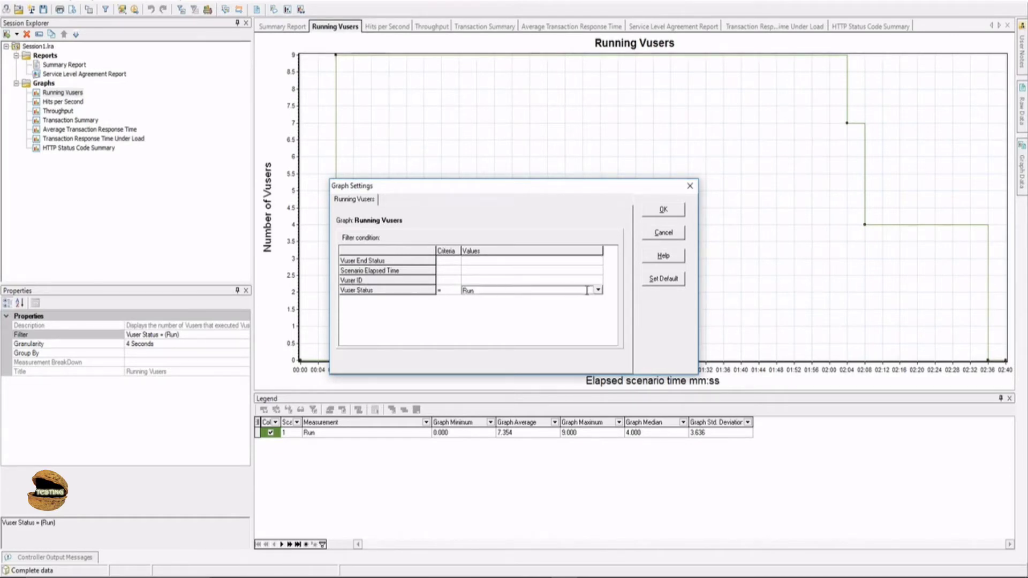
pyautogui.click(597, 290)
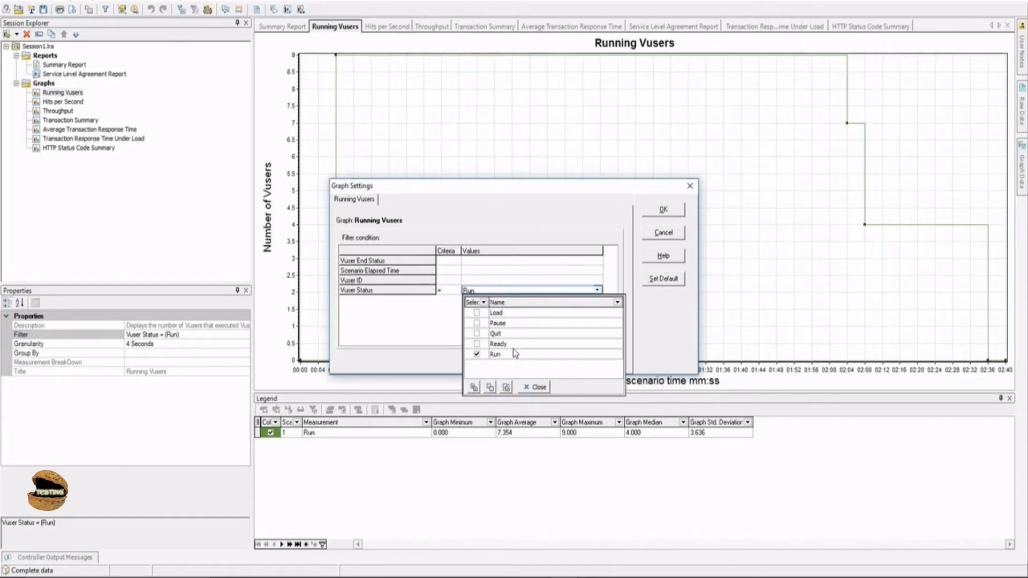
pyautogui.click(643, 324)
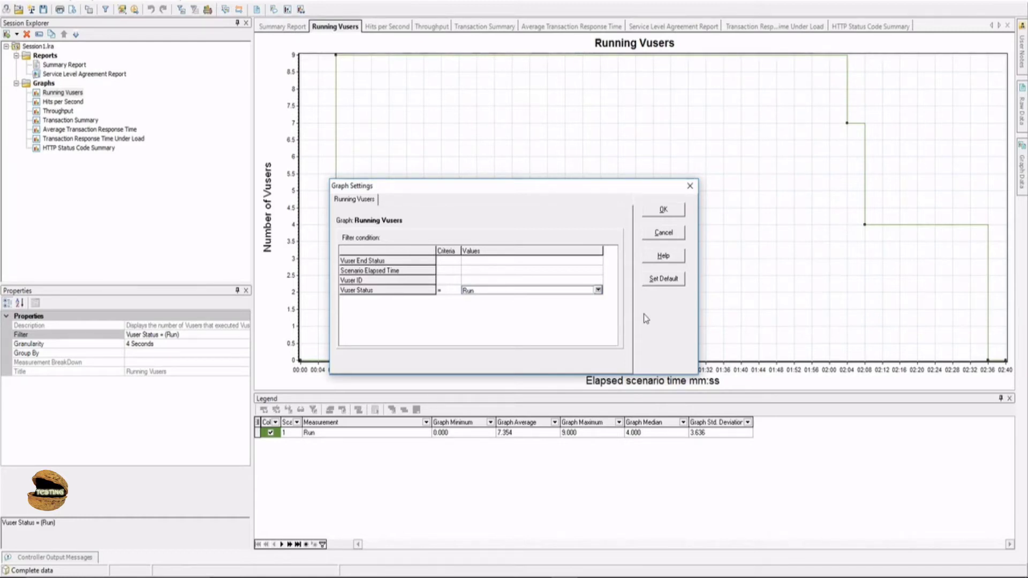
pyautogui.moveTo(653, 234)
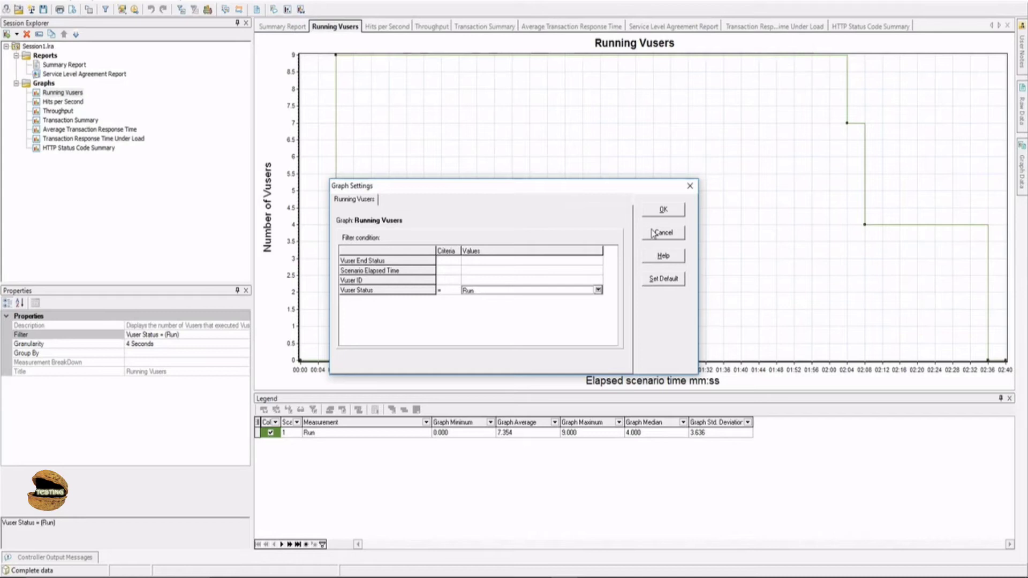
pyautogui.click(54, 110)
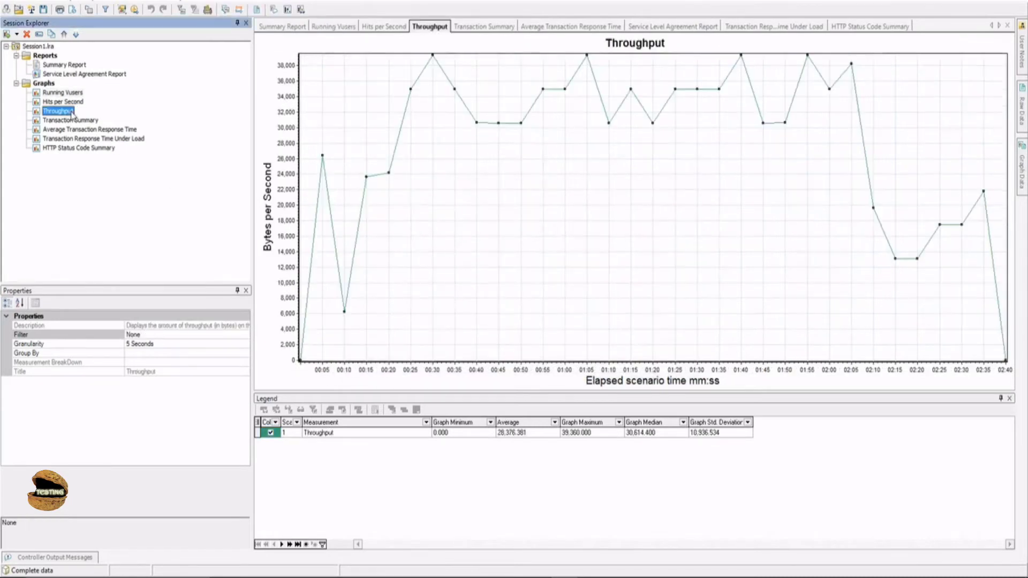
pyautogui.click(161, 334)
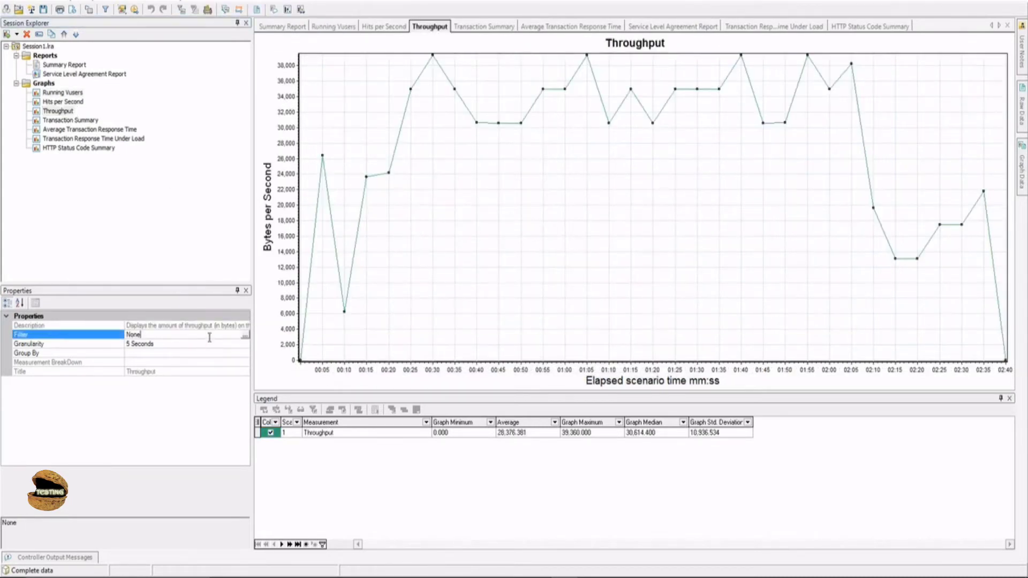
pyautogui.click(244, 335)
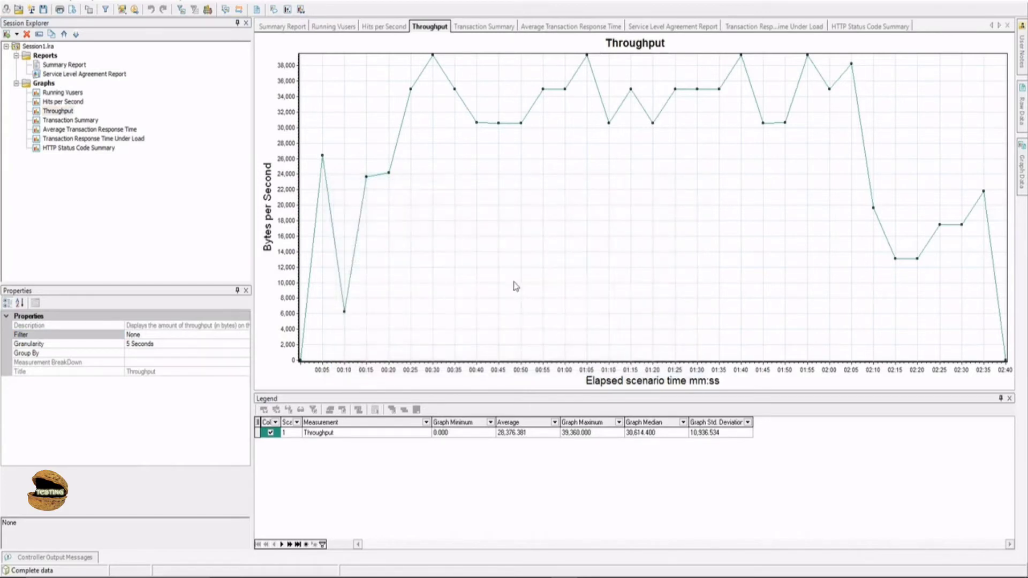
pyautogui.moveTo(105, 337)
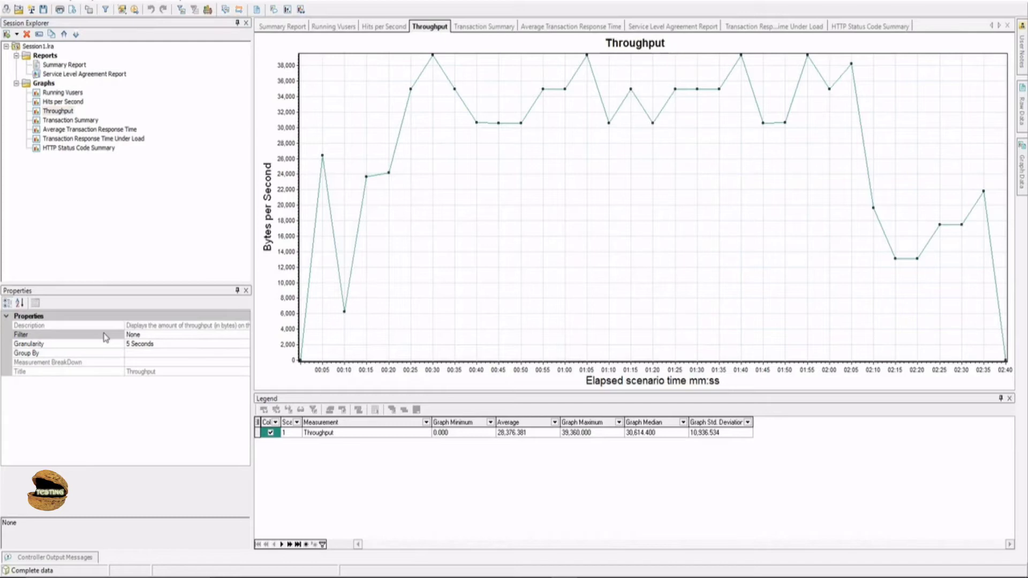
pyautogui.moveTo(94, 316)
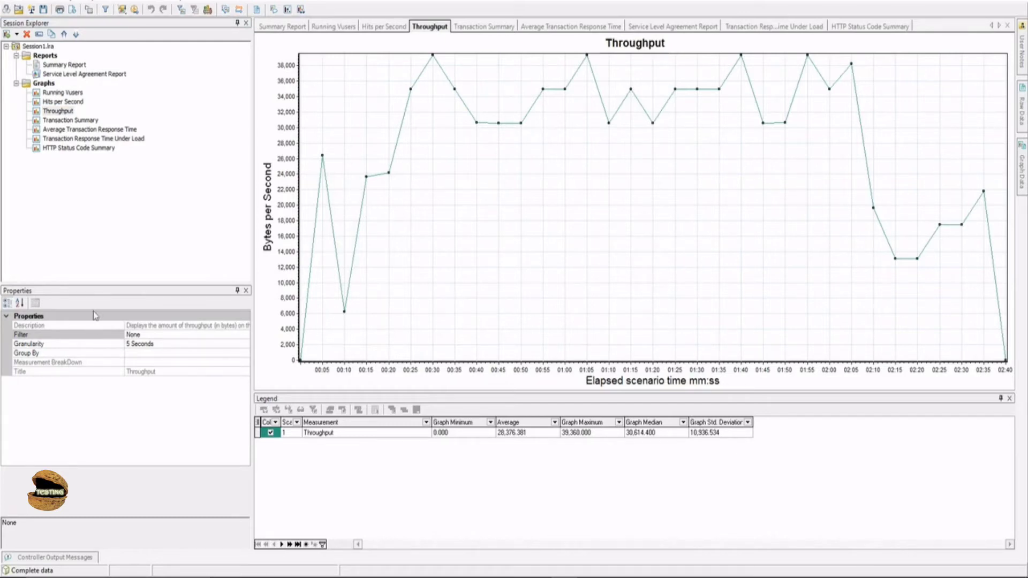
pyautogui.moveTo(124, 297)
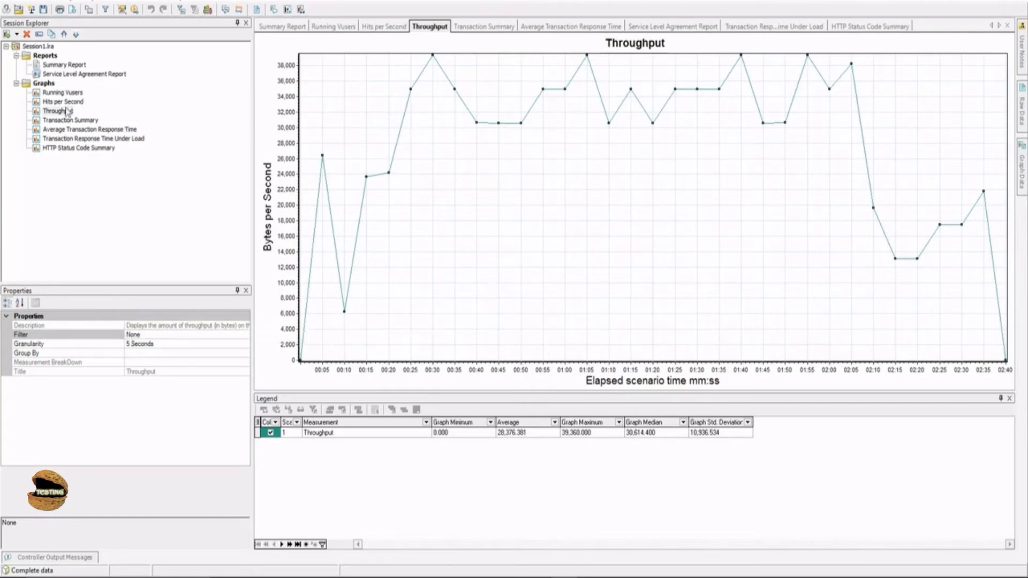
pyautogui.doubleClick(53, 111)
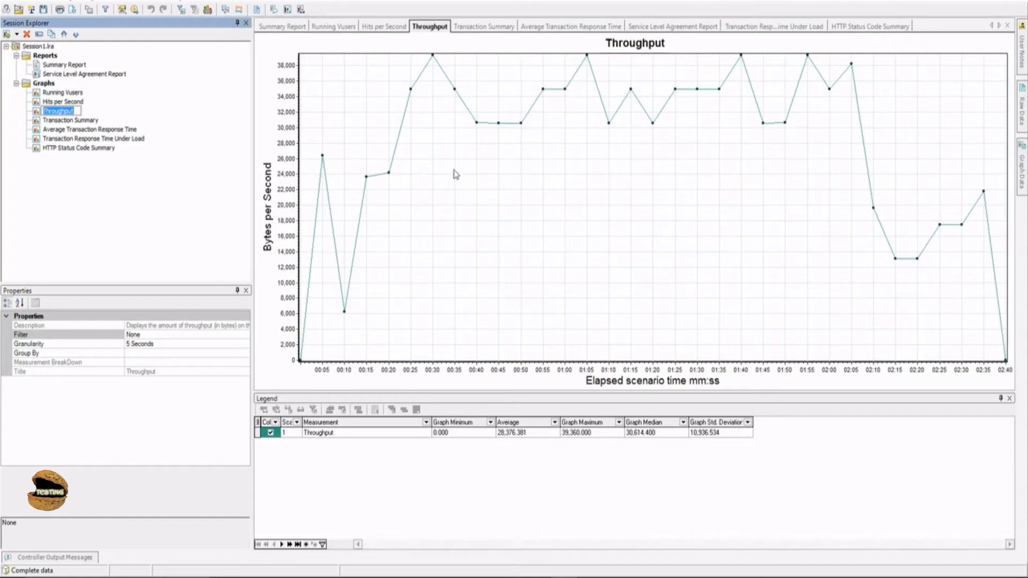
pyautogui.moveTo(598, 157)
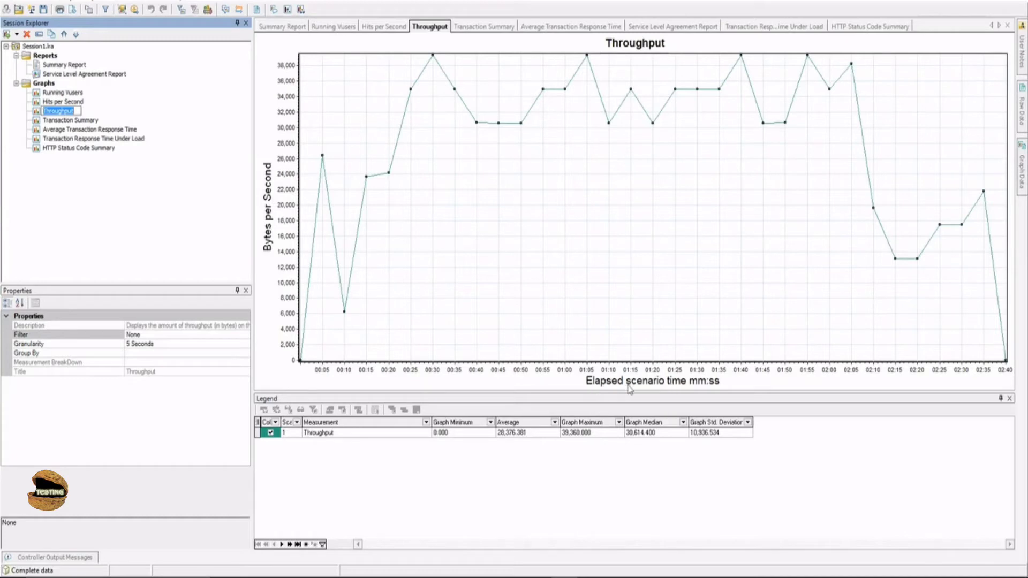
pyautogui.moveTo(718, 390)
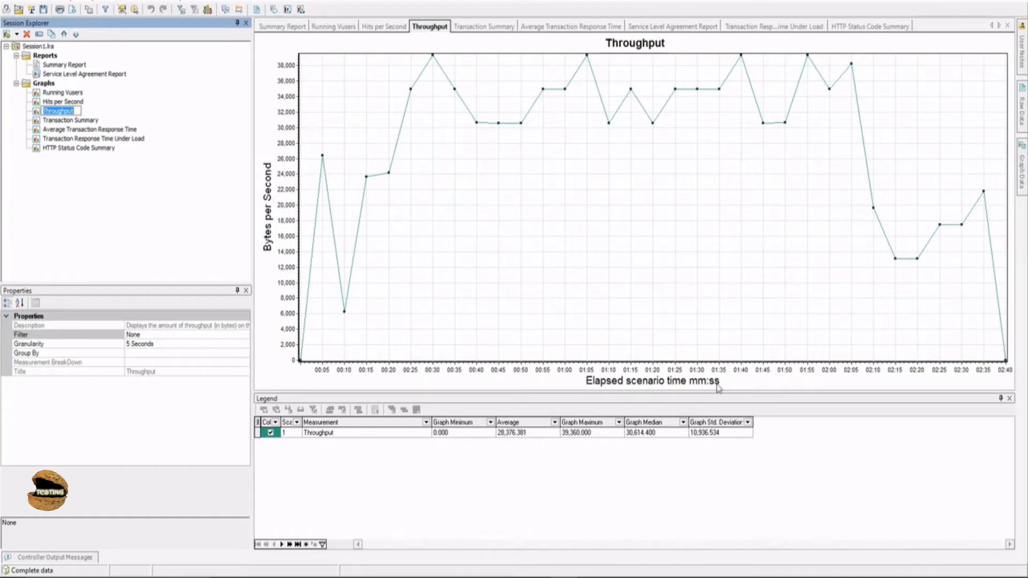
pyautogui.click(29, 344)
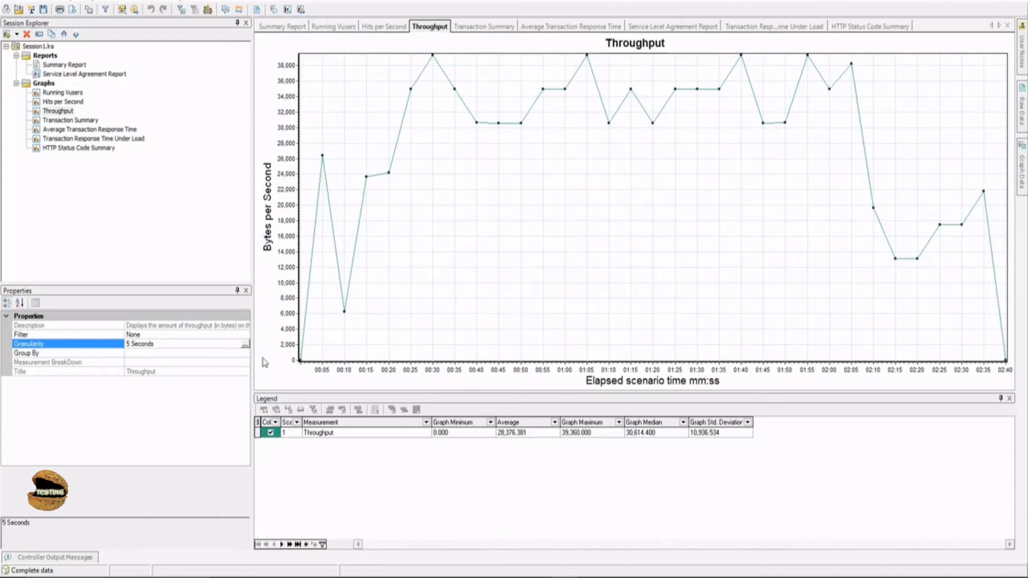
pyautogui.moveTo(234, 361)
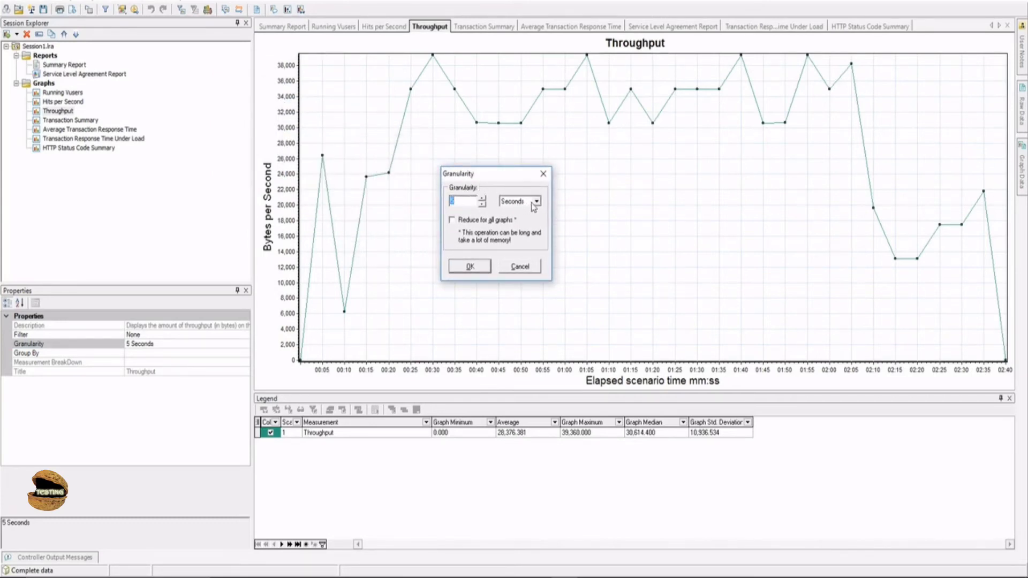
# Enter a 10-second granularity for the Throughput graph, keeping Seconds as the unit
pyautogui.click(536, 201)
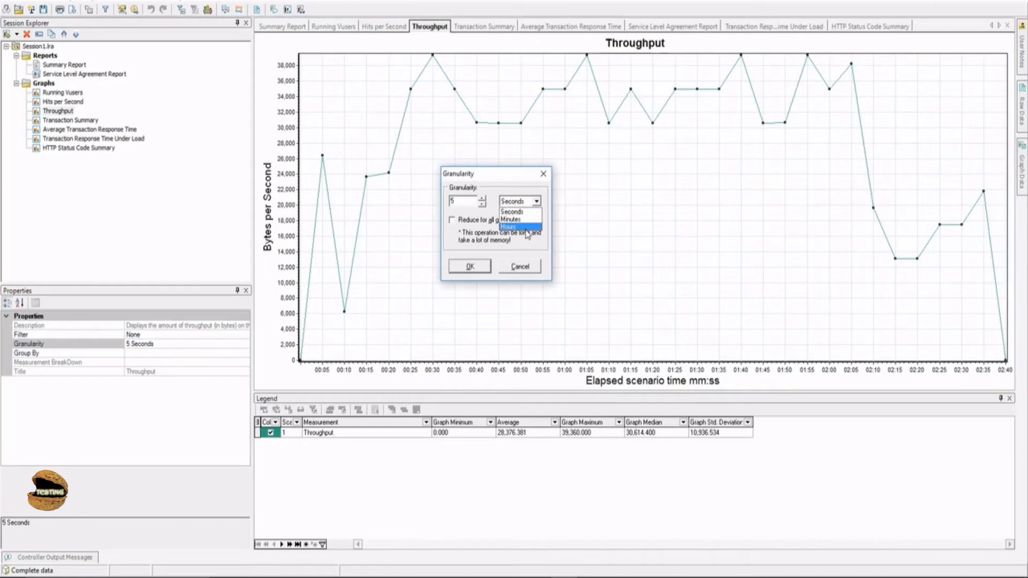
pyautogui.moveTo(518, 219)
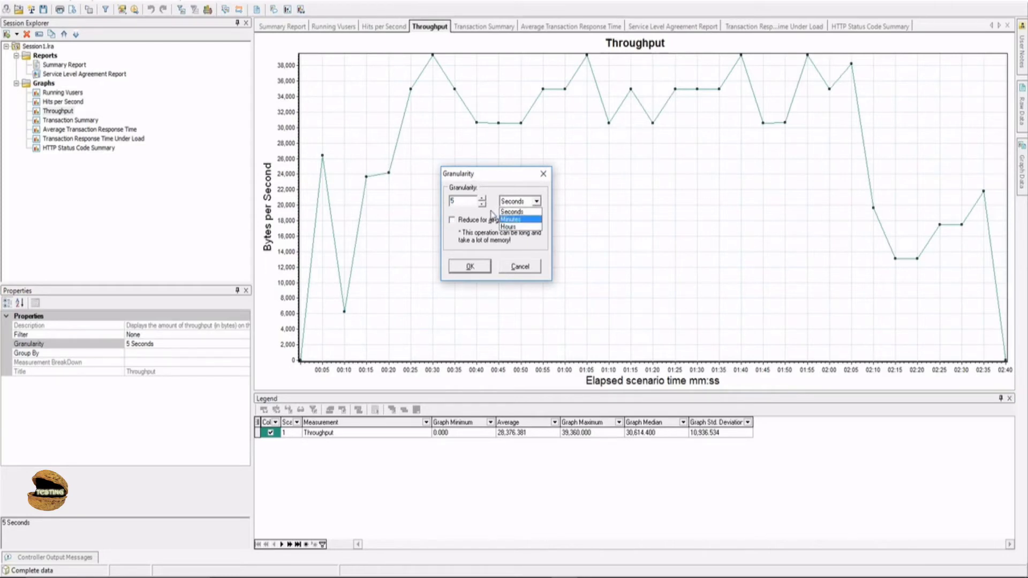
pyautogui.click(518, 211)
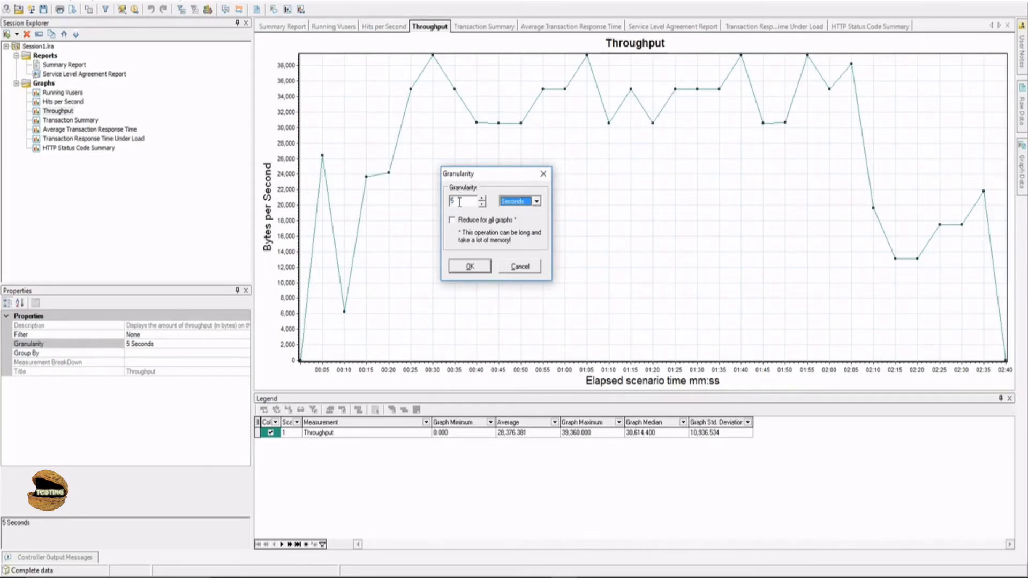
pyautogui.write('1')
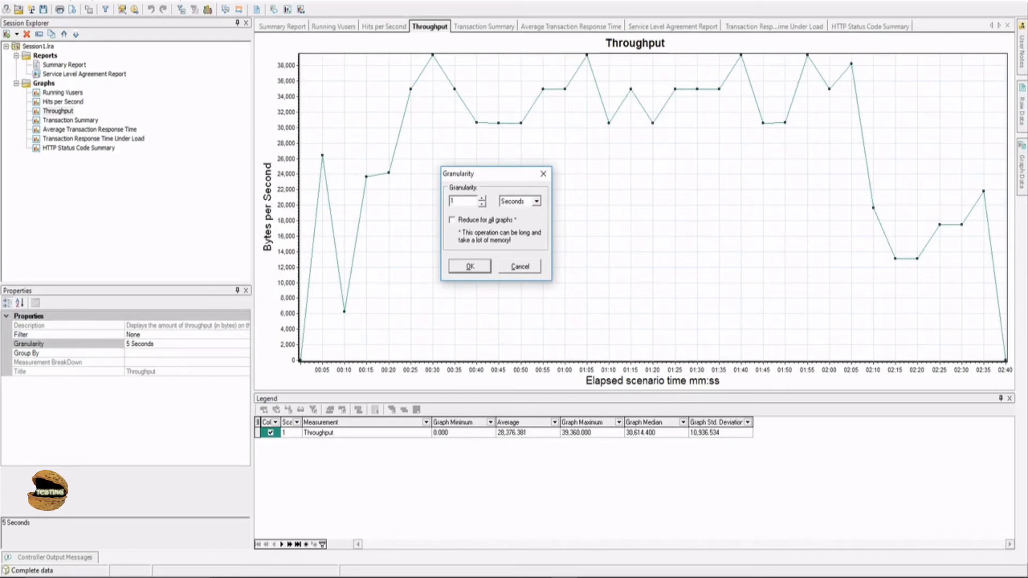
pyautogui.write('10')
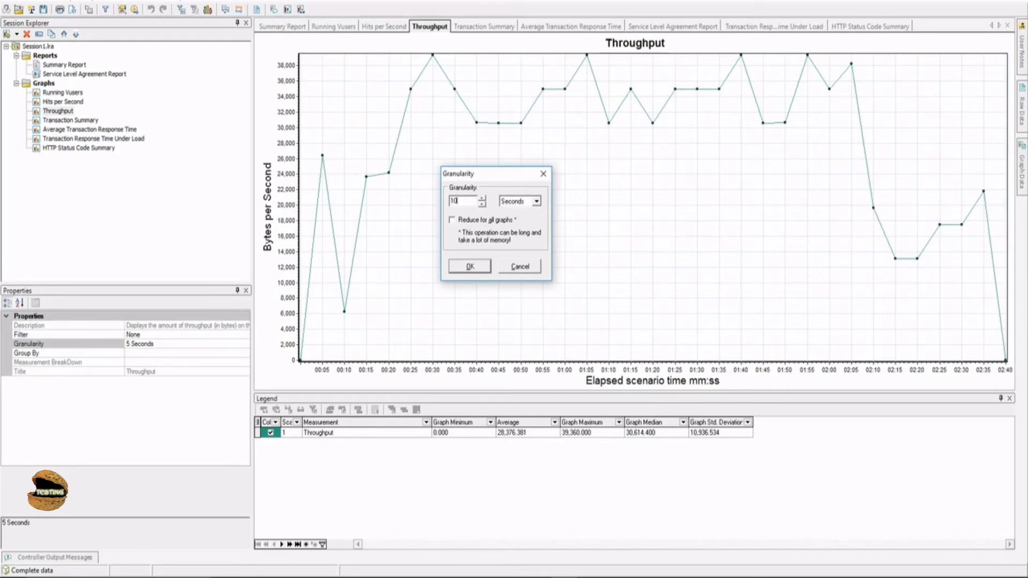
# Apply the 10-second granularity so Throughput plots every ten seconds
pyautogui.click(469, 267)
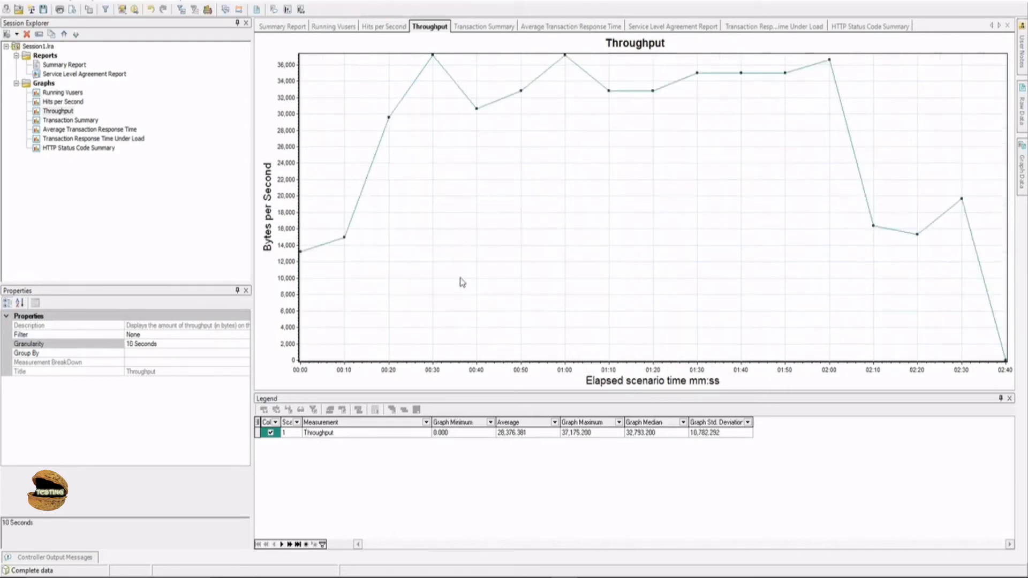
pyautogui.moveTo(346, 231)
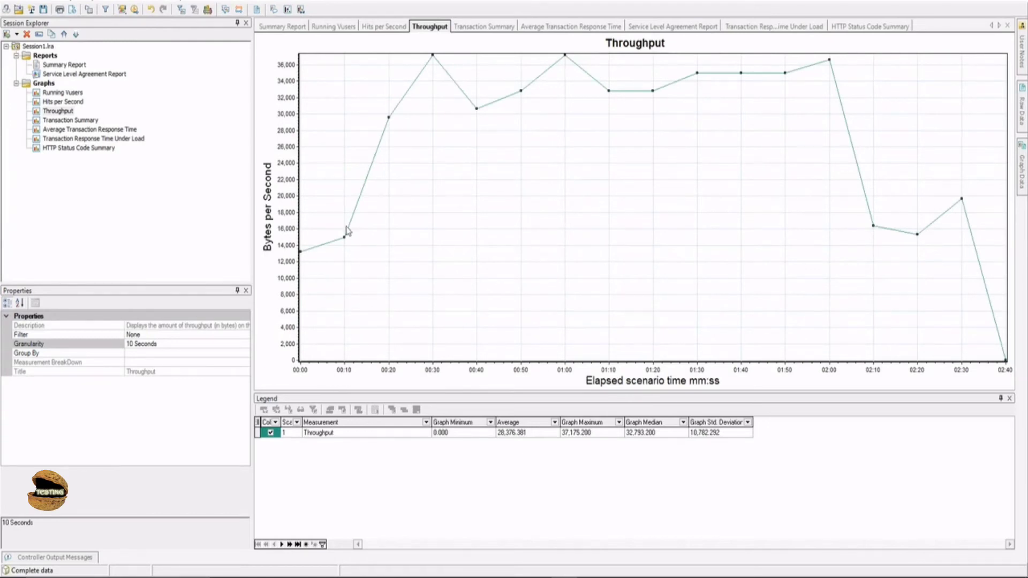
pyautogui.moveTo(329, 376)
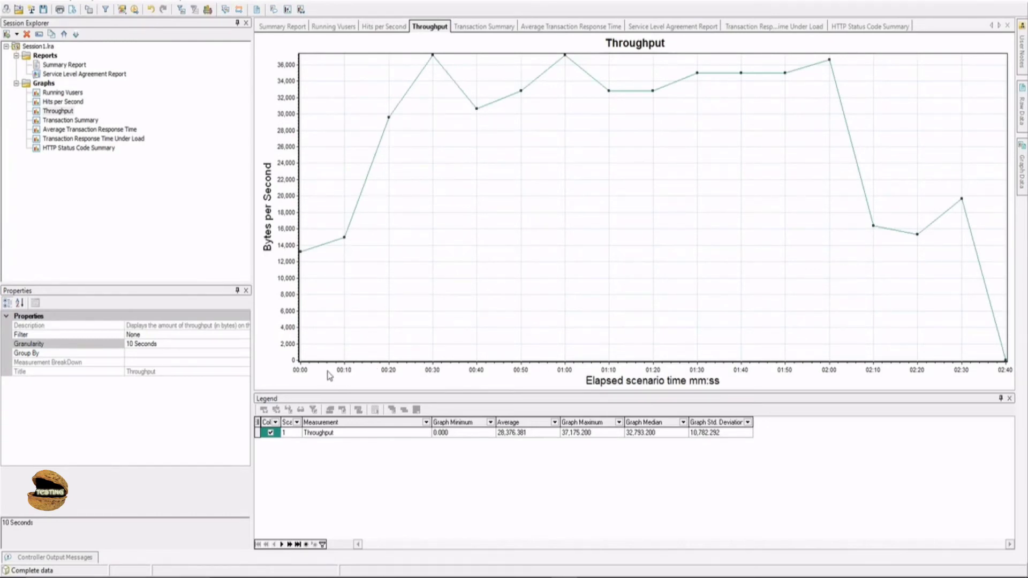
pyautogui.moveTo(395, 382)
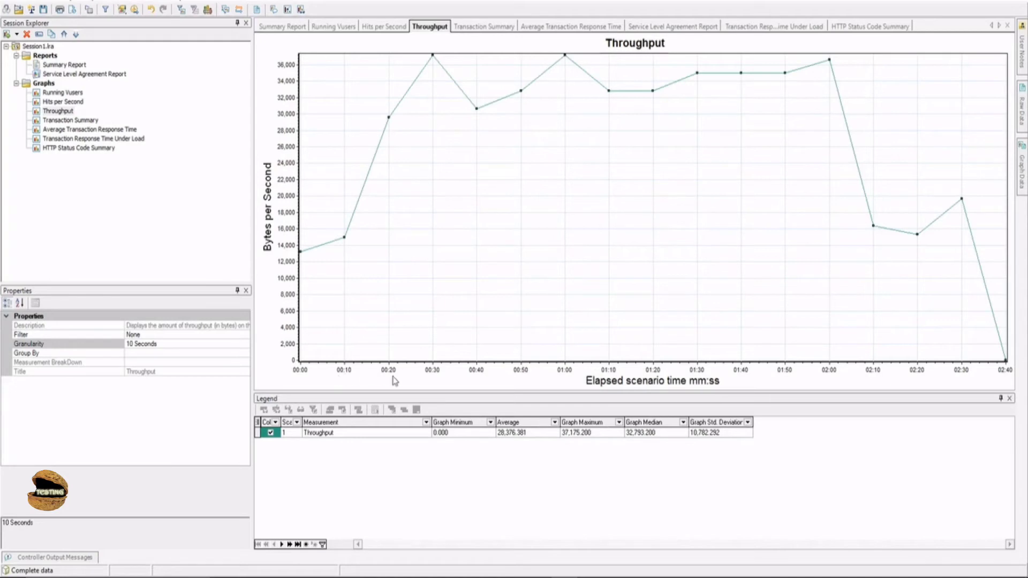
pyautogui.moveTo(648, 374)
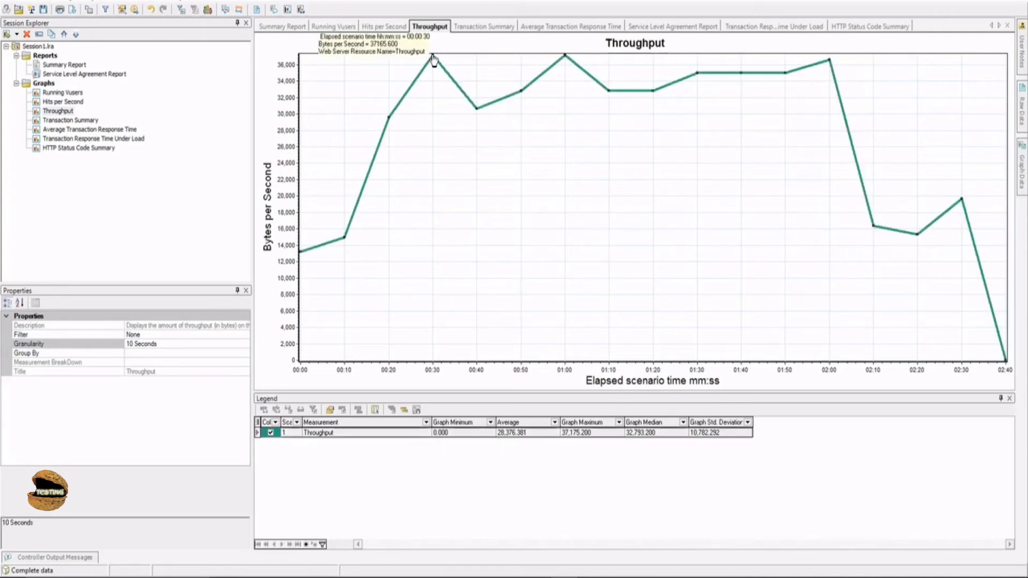
pyautogui.moveTo(436, 122)
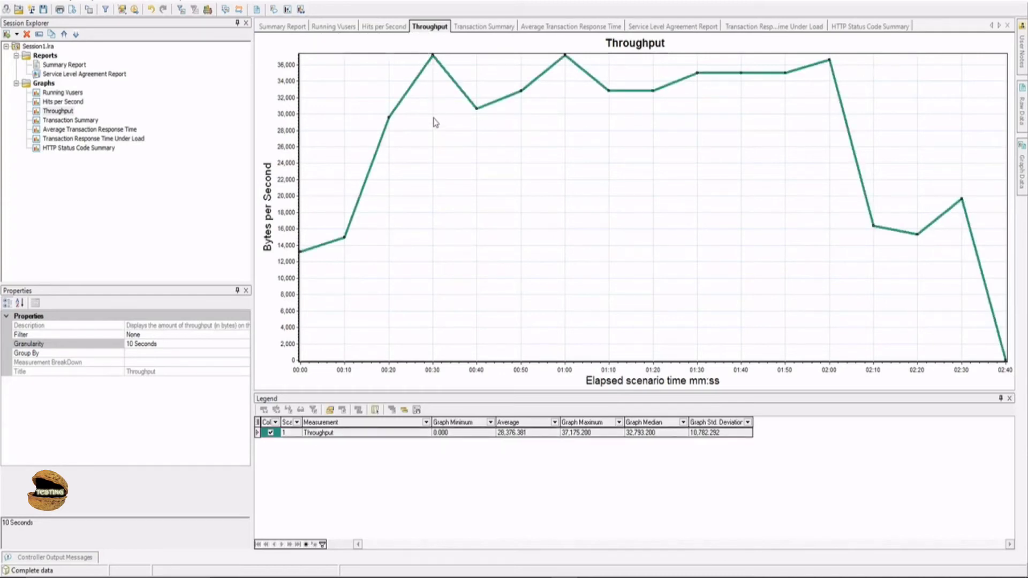
pyautogui.moveTo(241, 371)
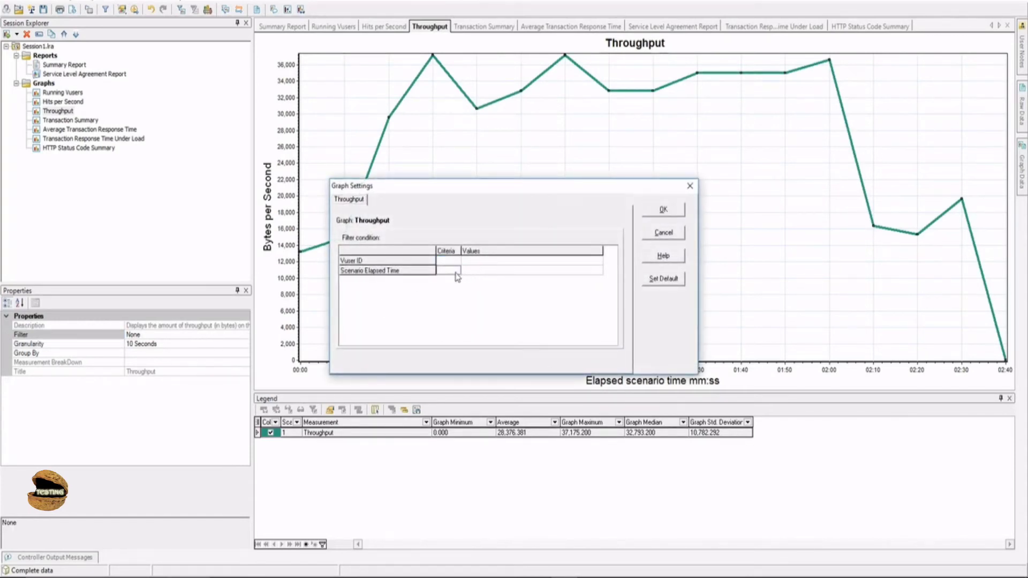
# Filter Throughput to Scenario Elapsed Time from 000:00:30 to 000:00:40 and apply it
pyautogui.click(486, 270)
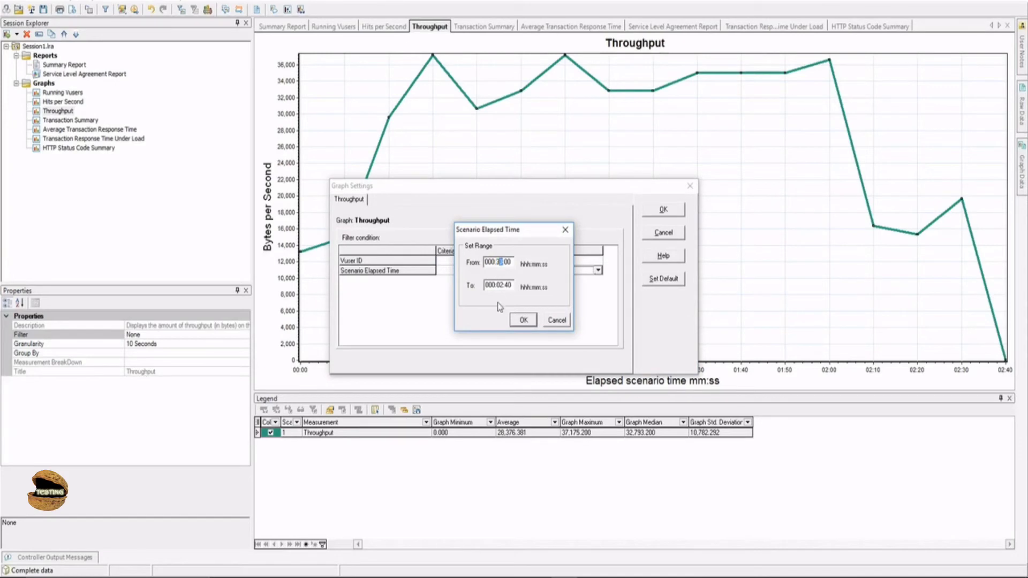
pyautogui.moveTo(473, 192)
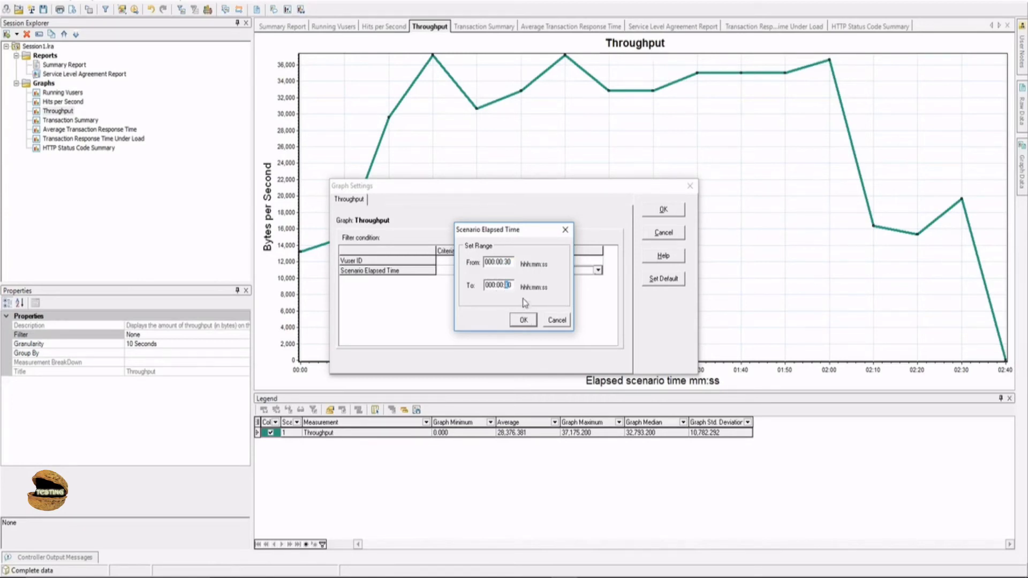
pyautogui.moveTo(518, 309)
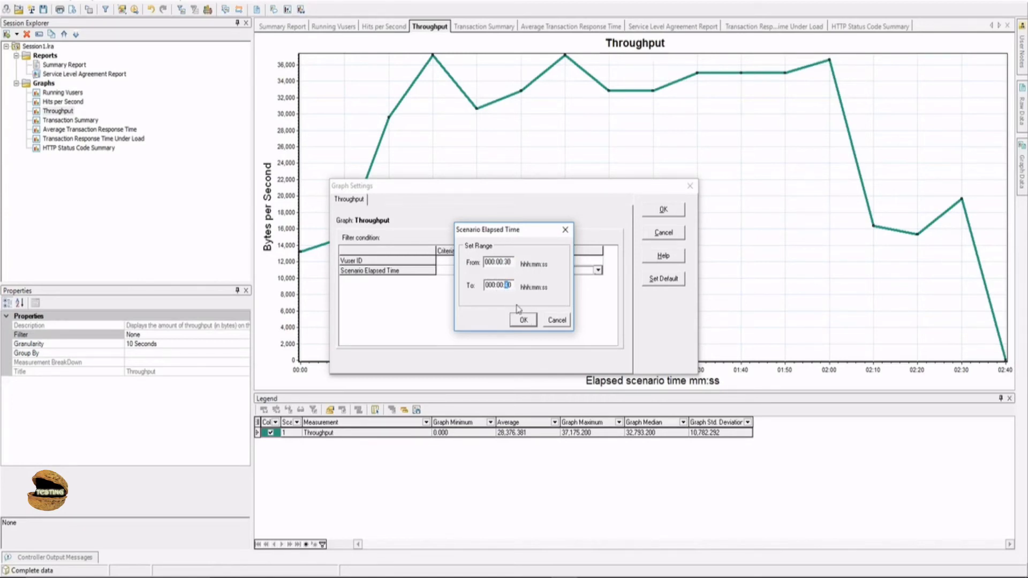
pyautogui.click(522, 320)
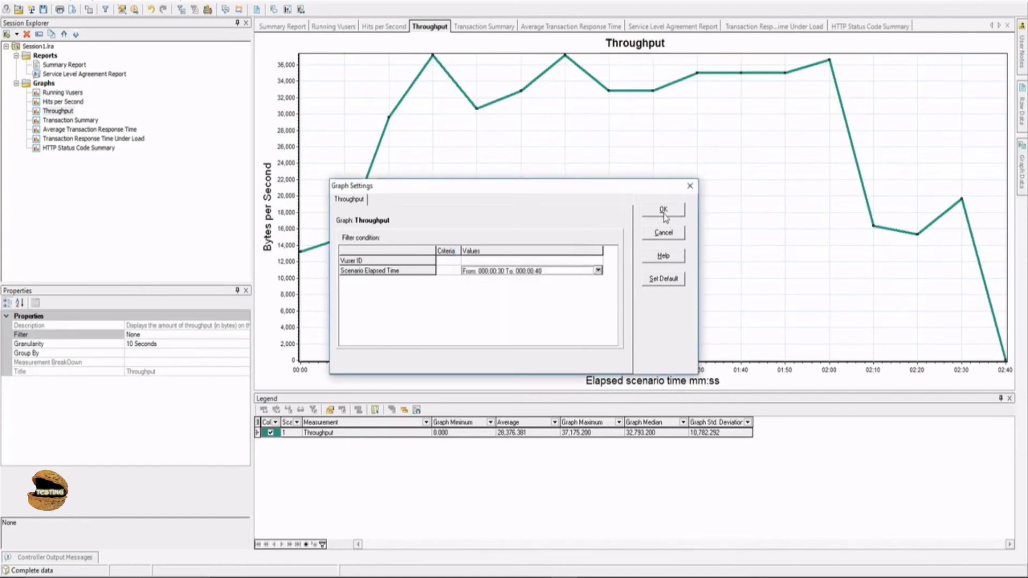
pyautogui.click(663, 210)
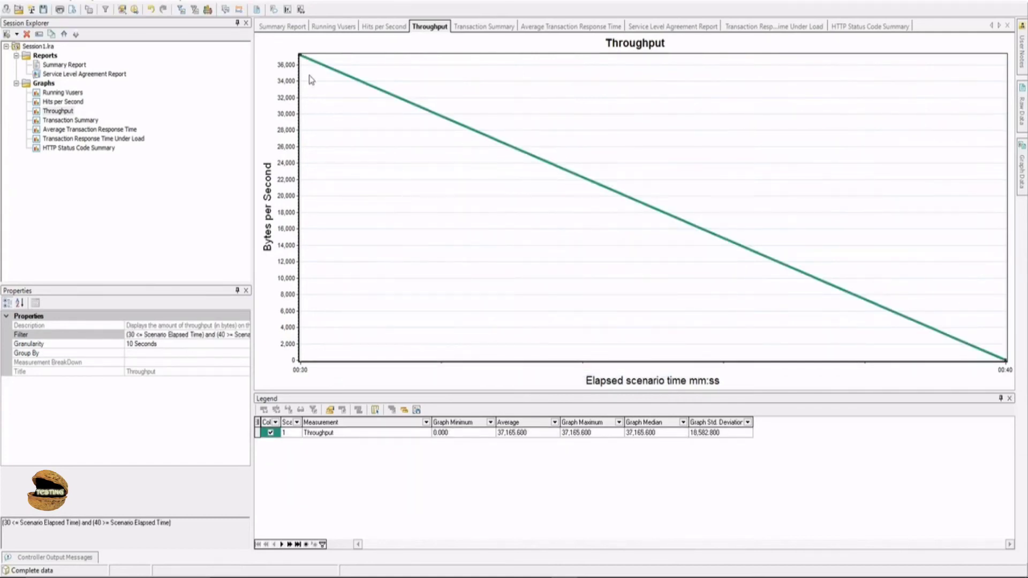
pyautogui.moveTo(892, 329)
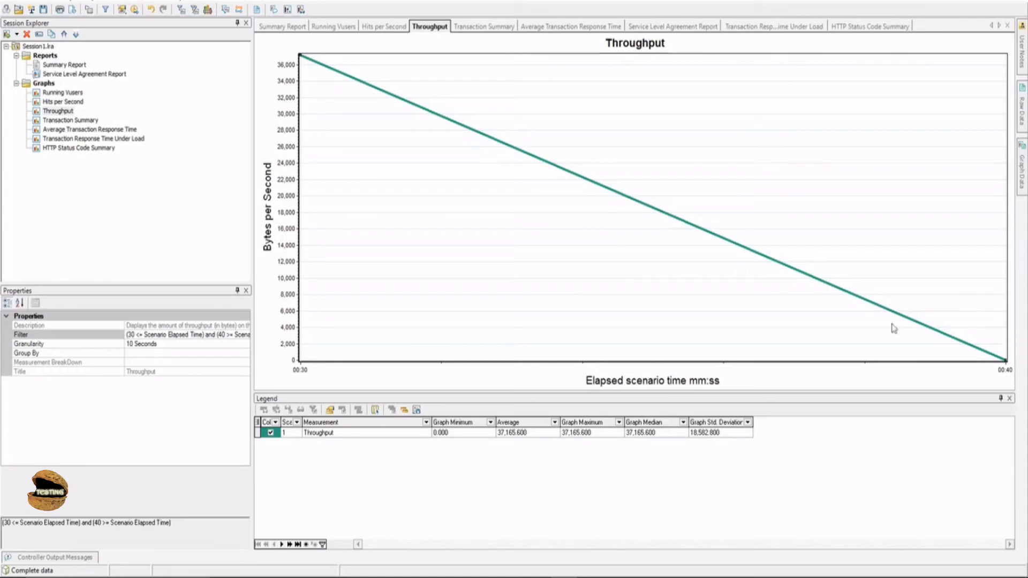
pyautogui.moveTo(633, 322)
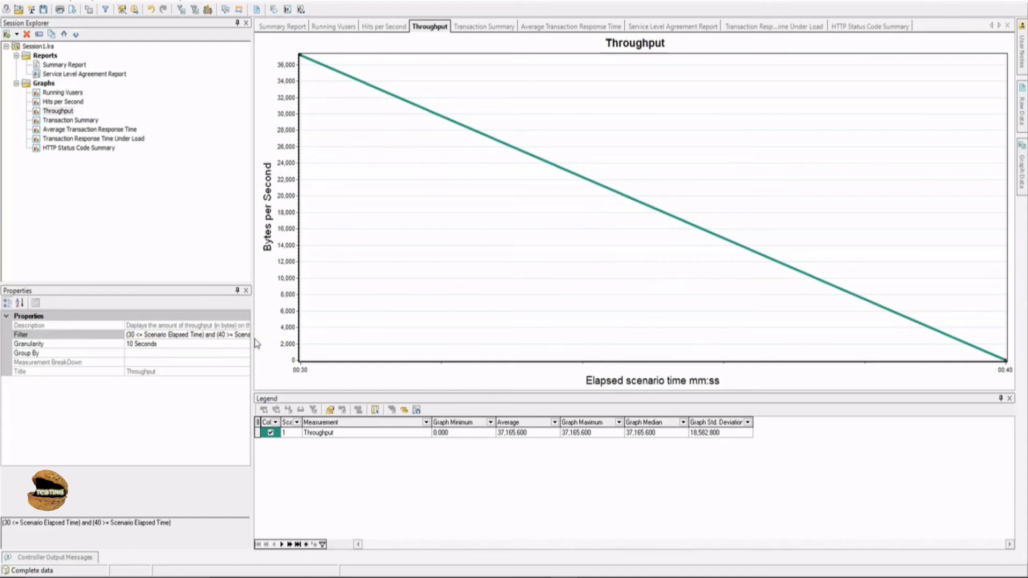
pyautogui.moveTo(158, 348)
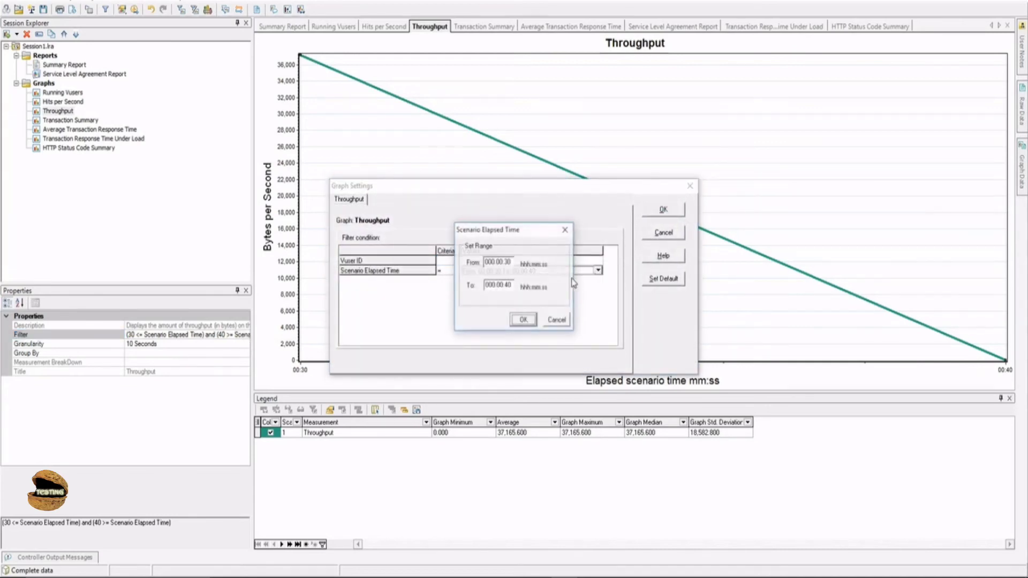
# Filter the Throughput graph to elapsed time 000:00:00–000:02:40, dismissing the invalid-maximum warning
pyautogui.click(524, 319)
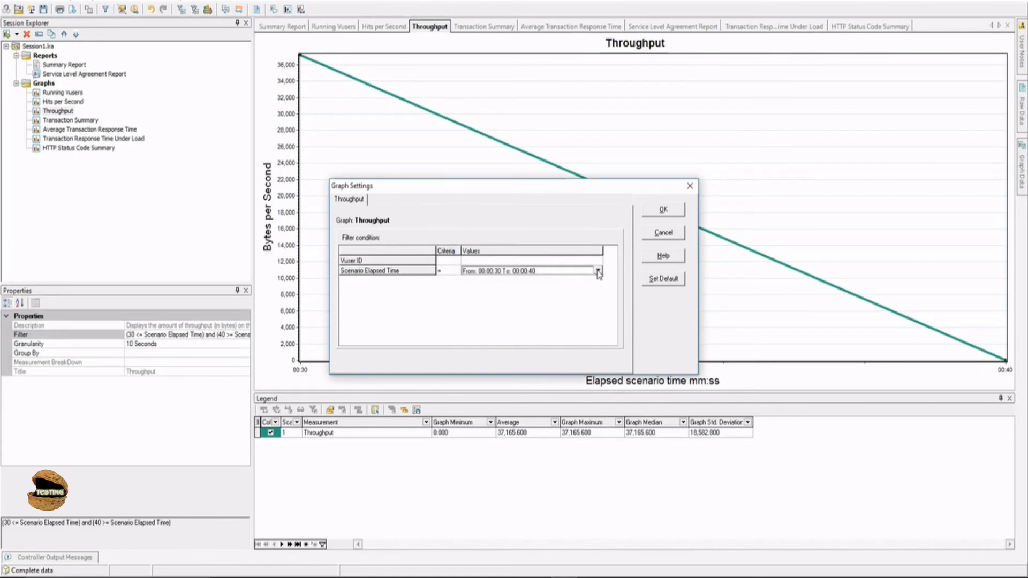
pyautogui.click(598, 271)
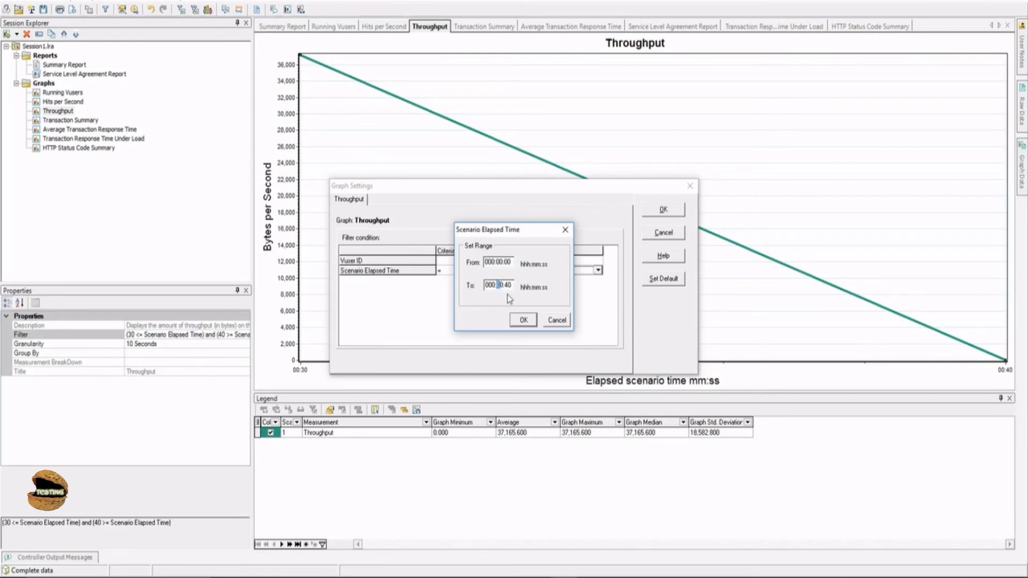
pyautogui.click(523, 319)
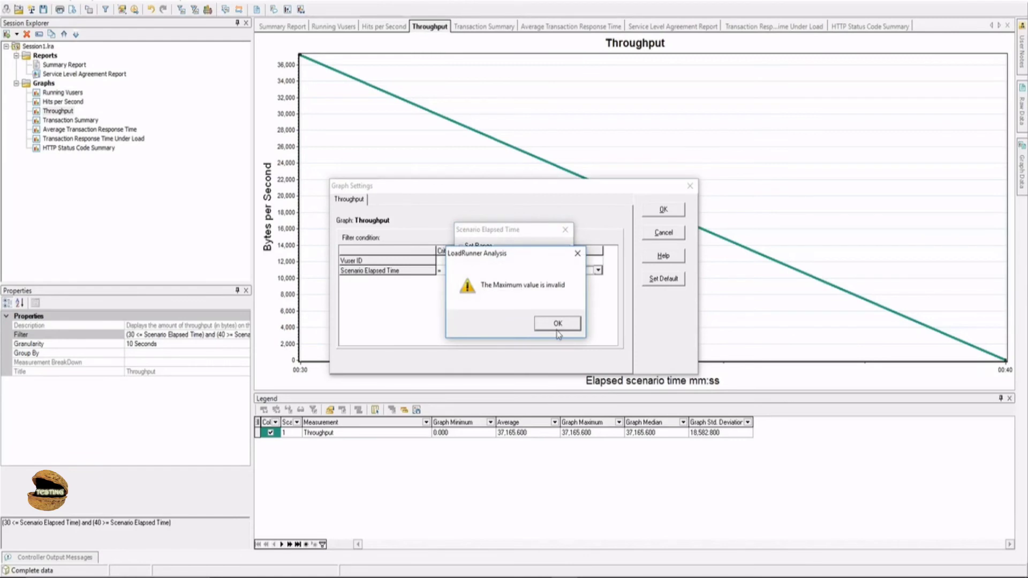
pyautogui.click(558, 324)
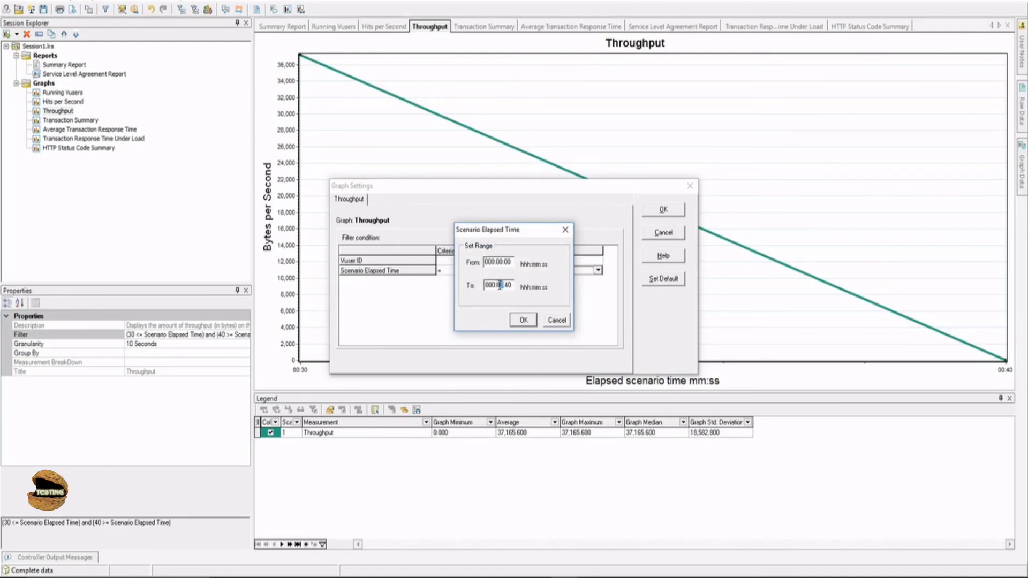
pyautogui.click(524, 320)
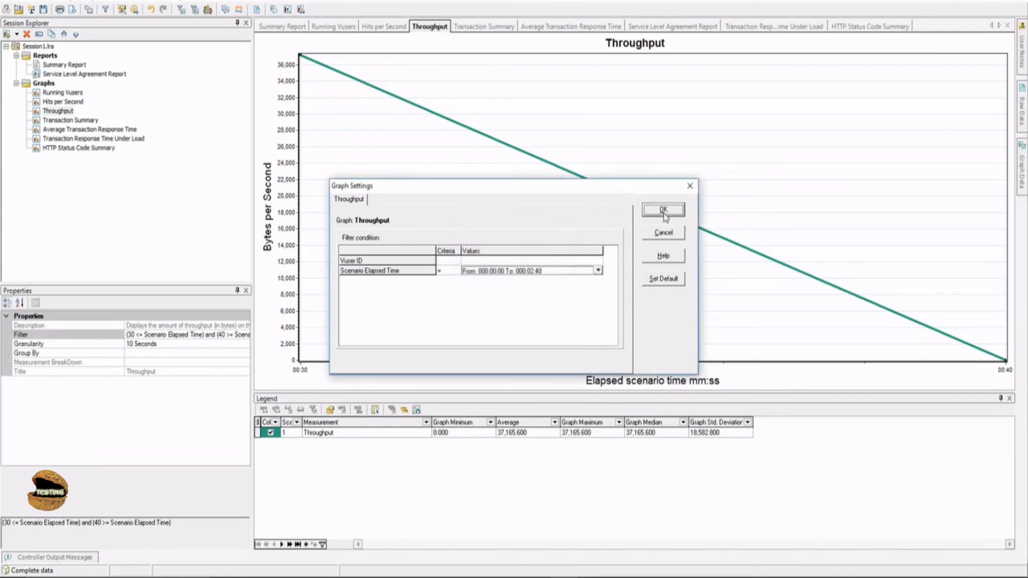
pyautogui.click(662, 209)
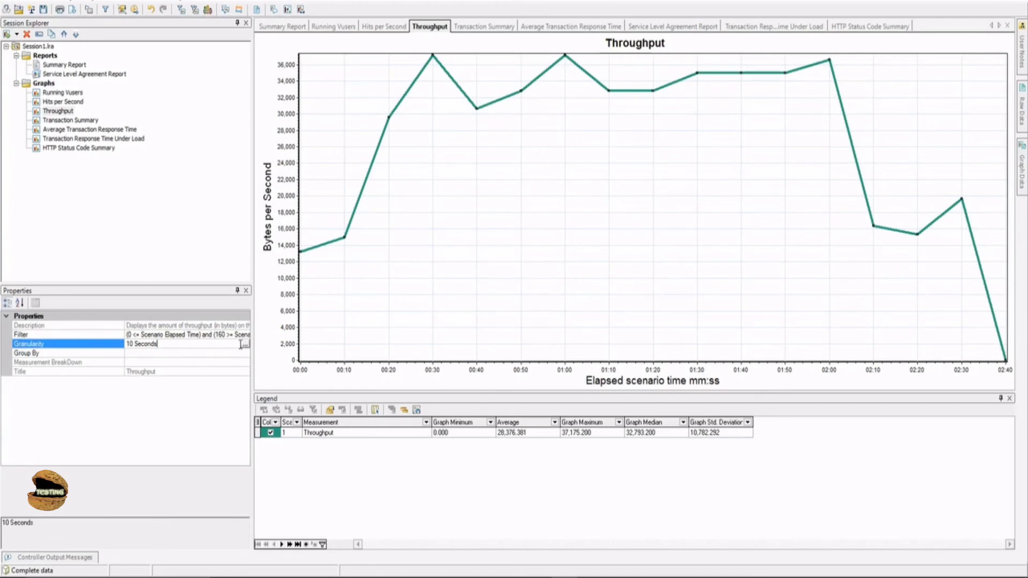
# Re-plot Throughput at 5-second granularity after the 5–160 range warning rejects 4, then show Transaction Summary
pyautogui.click(245, 344)
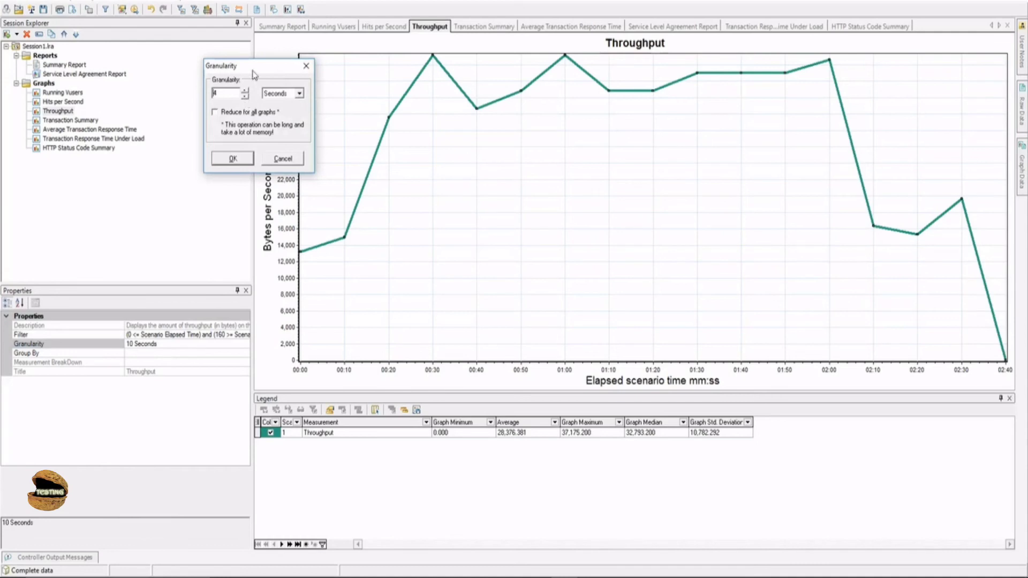
pyautogui.moveTo(252, 65); pyautogui.dragTo(560, 141)
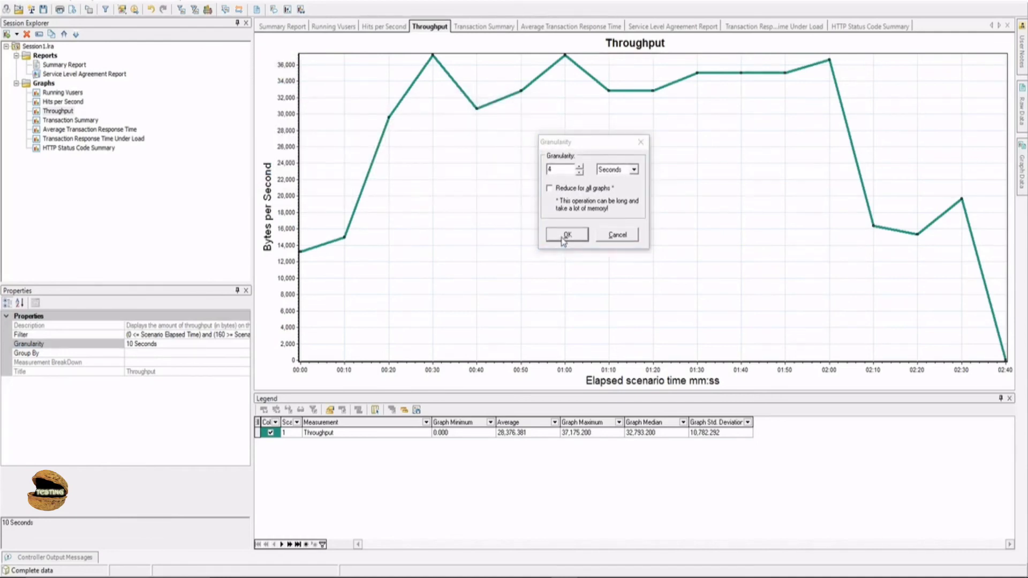
pyautogui.click(567, 234)
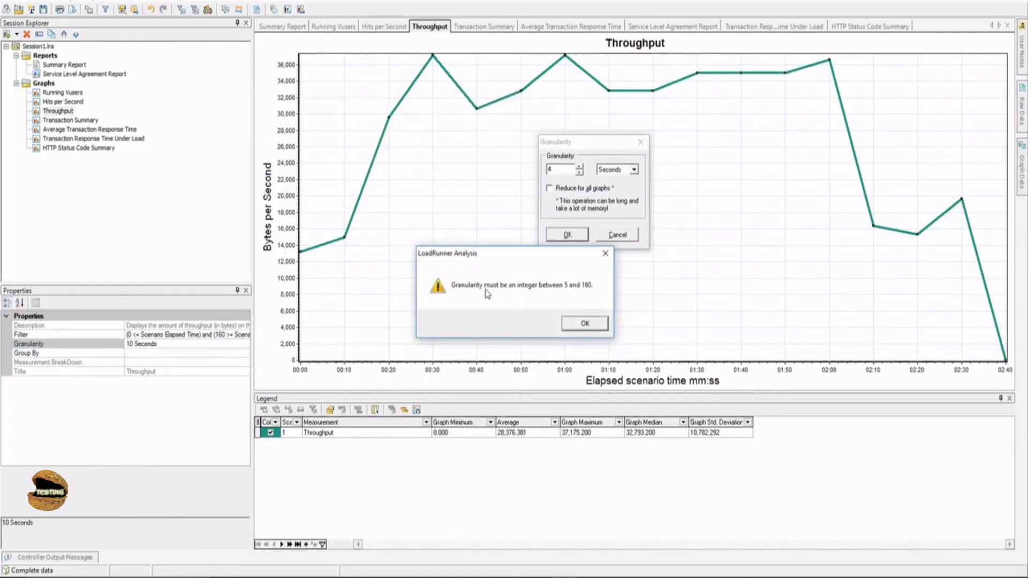
pyautogui.click(585, 323)
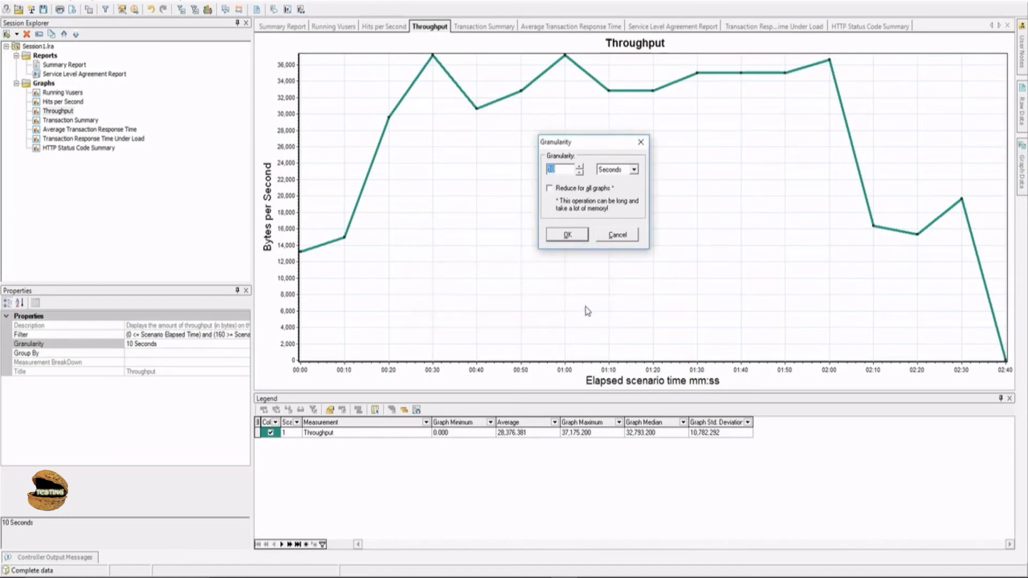
pyautogui.moveTo(561, 167)
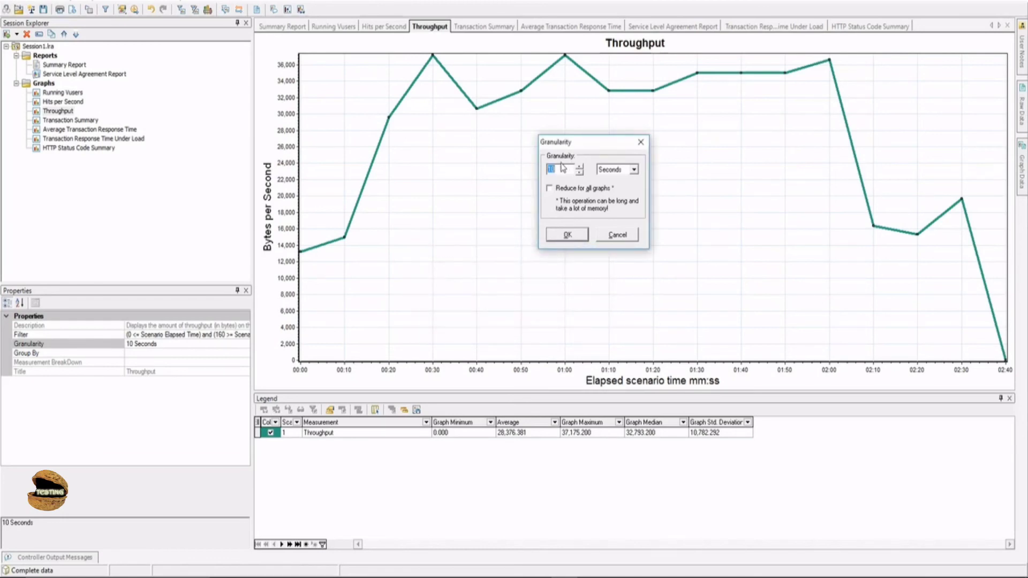
pyautogui.click(566, 234)
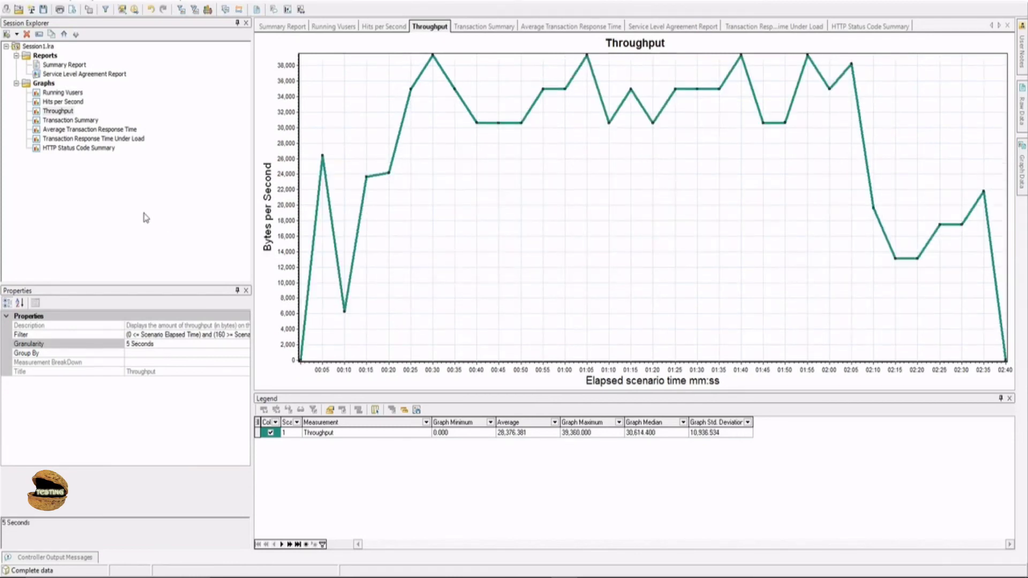
pyautogui.click(64, 120)
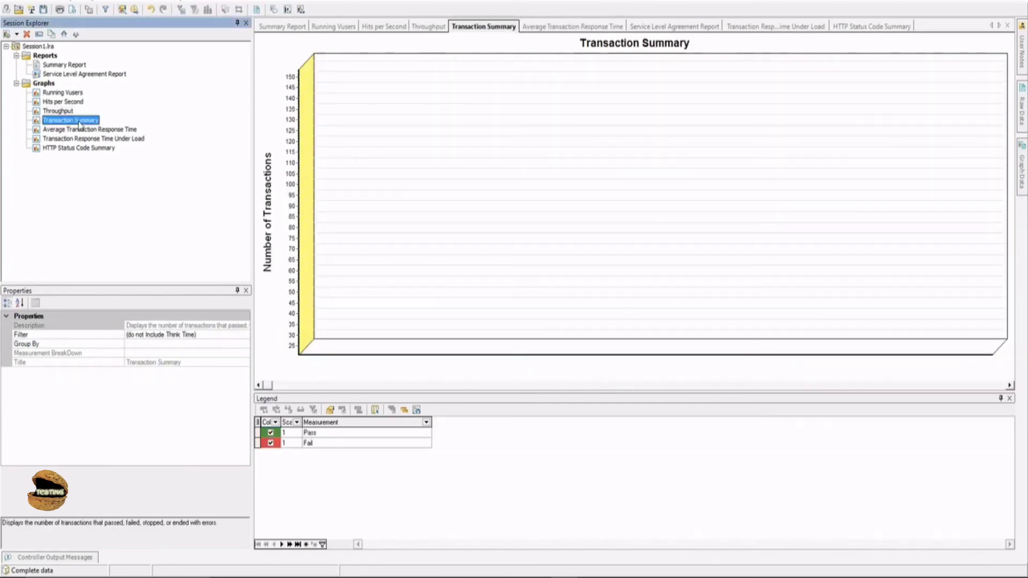
# Display the Average Transaction Response Time graph from Session Explorer
pyautogui.click(89, 129)
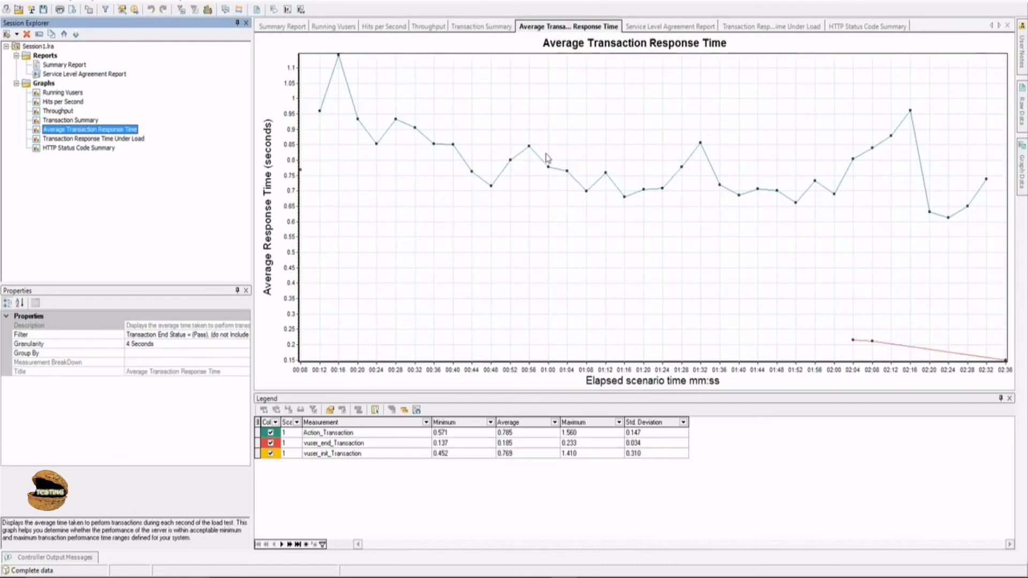
pyautogui.moveTo(311, 378)
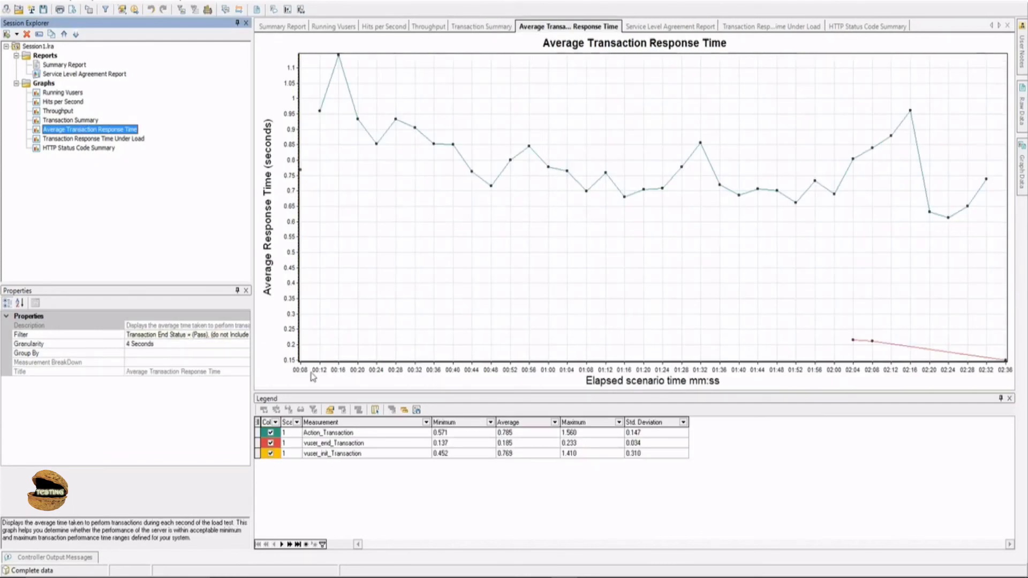
pyautogui.moveTo(209, 356)
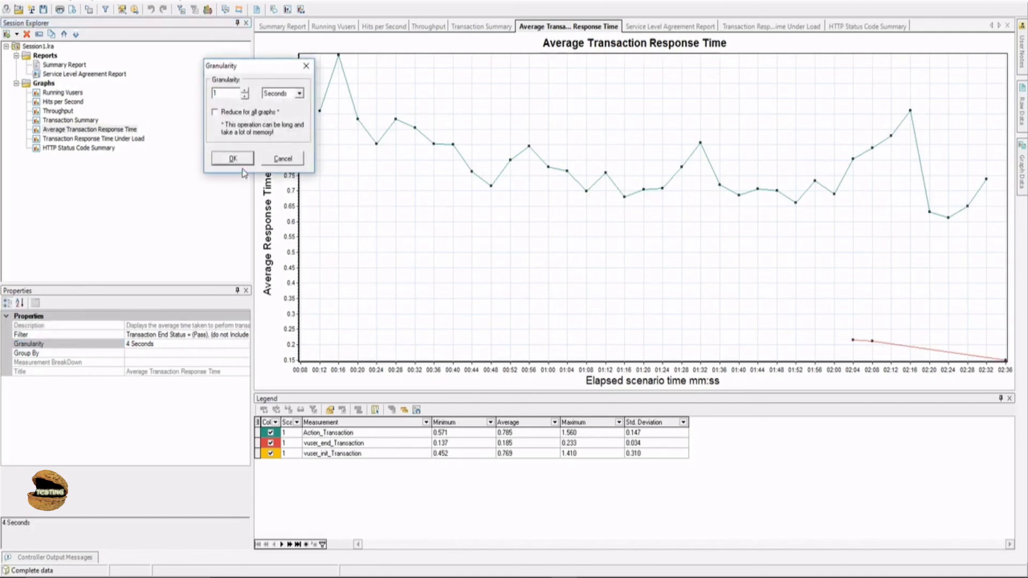
# Apply 1-second granularity to the Average Transaction Response Time graph
pyautogui.click(232, 159)
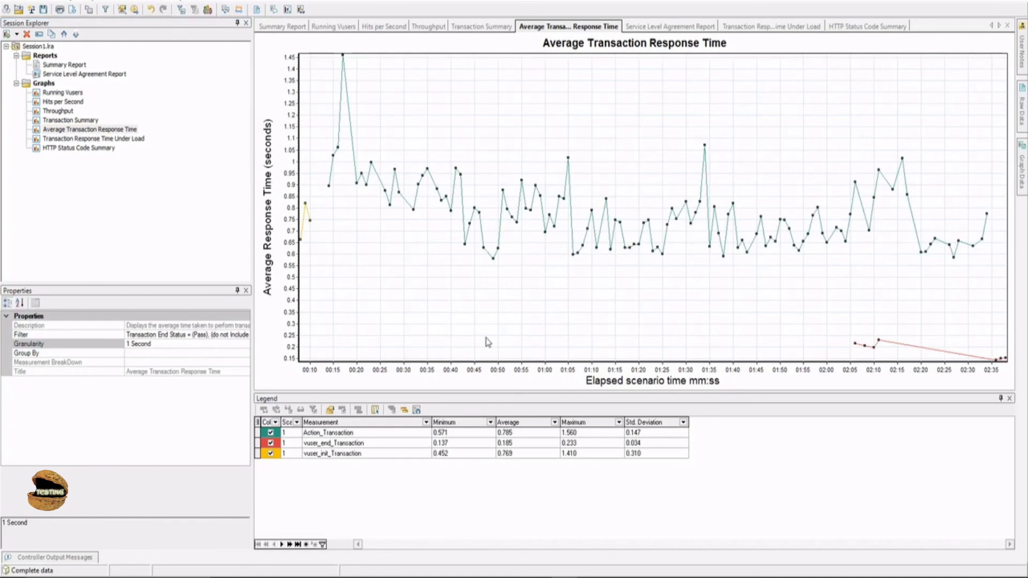
pyautogui.moveTo(188, 353)
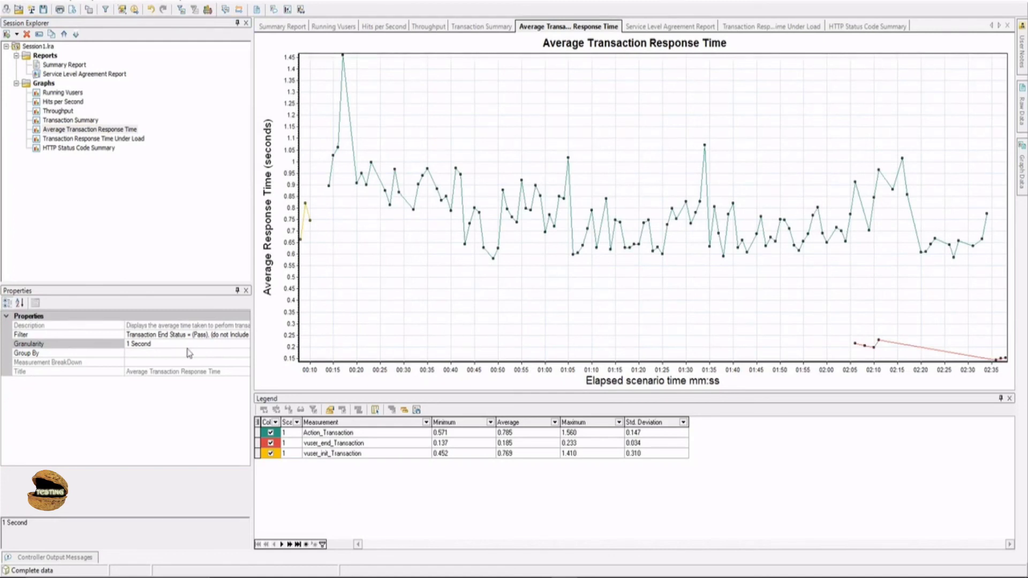
pyautogui.moveTo(331, 163)
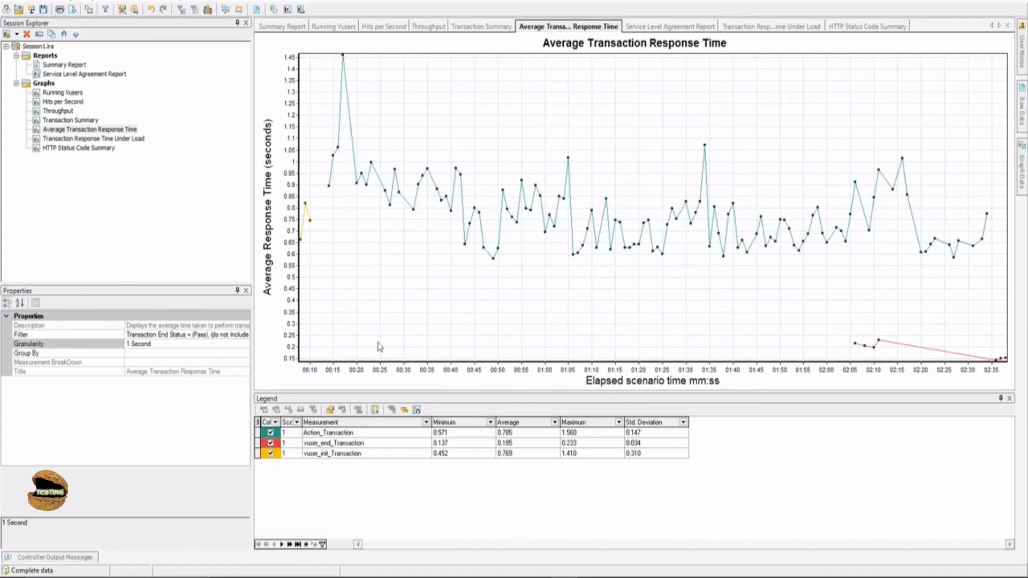
pyautogui.moveTo(445, 369)
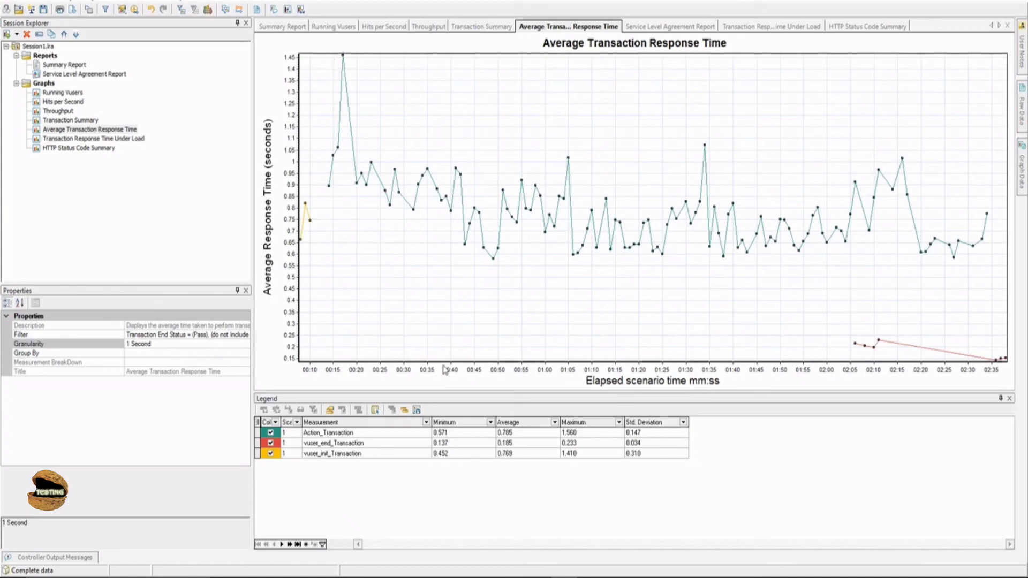
pyautogui.moveTo(565, 271)
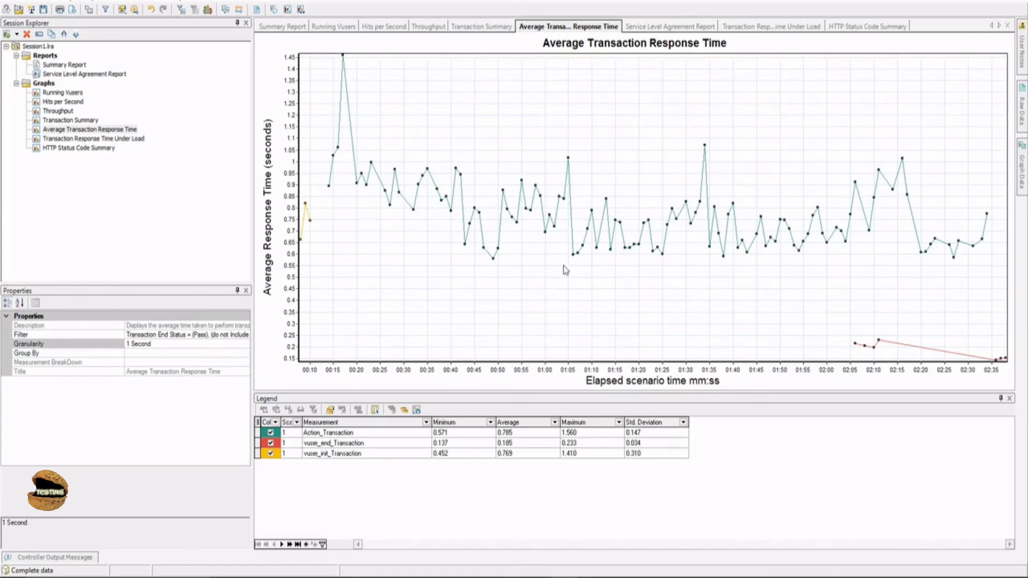
pyautogui.moveTo(577, 252)
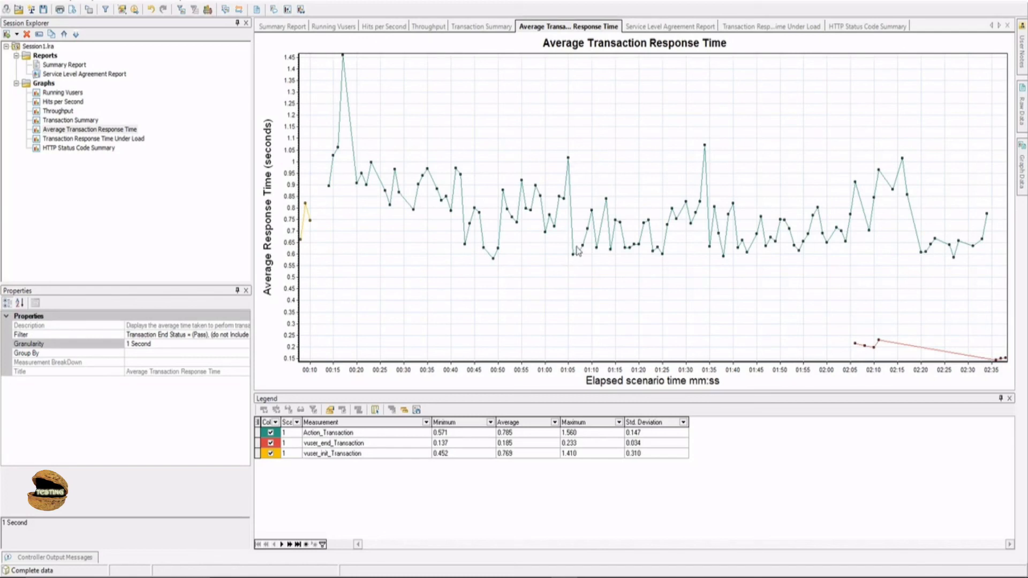
pyautogui.moveTo(595, 238)
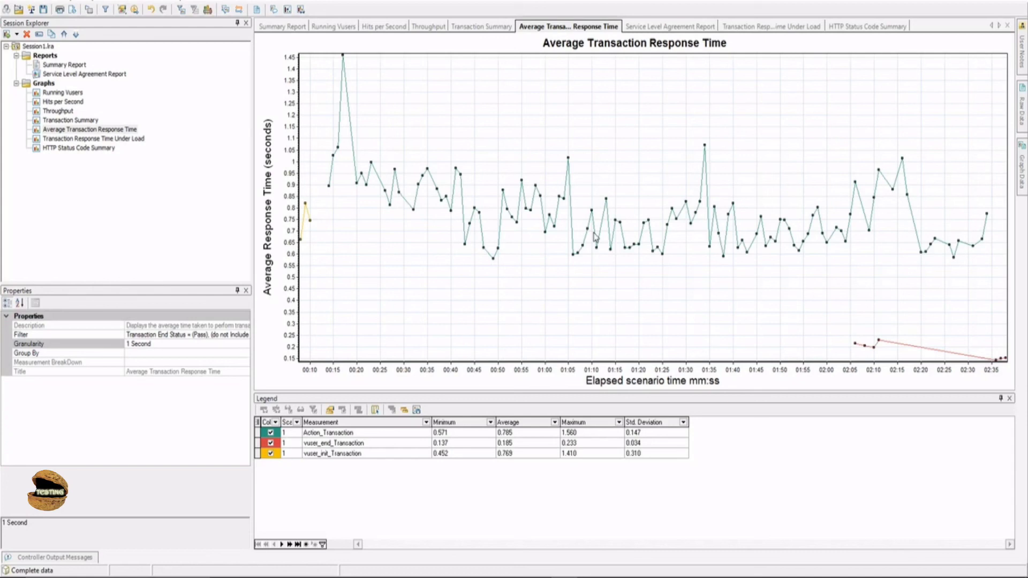
pyautogui.moveTo(72, 356)
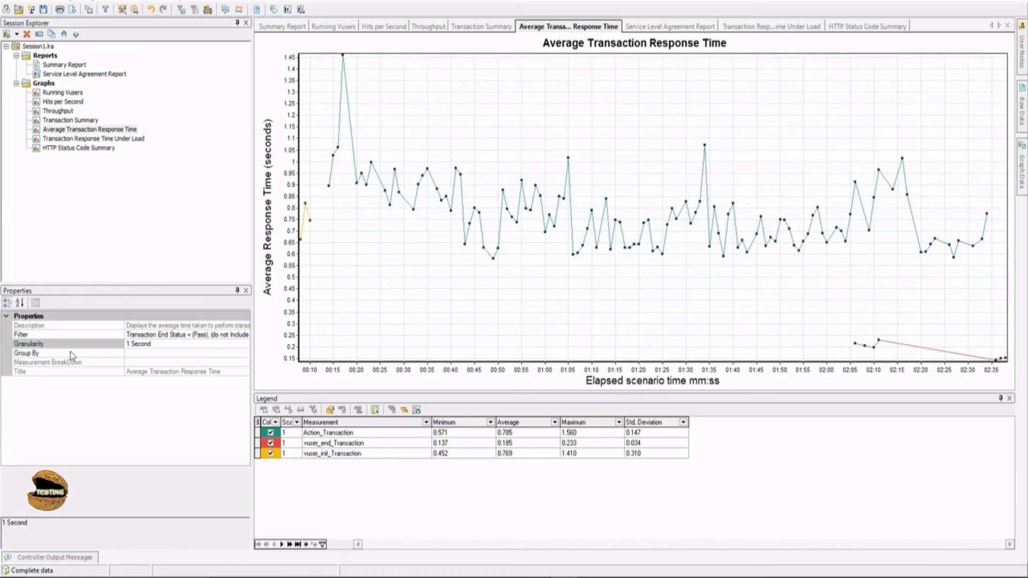
pyautogui.moveTo(183, 353)
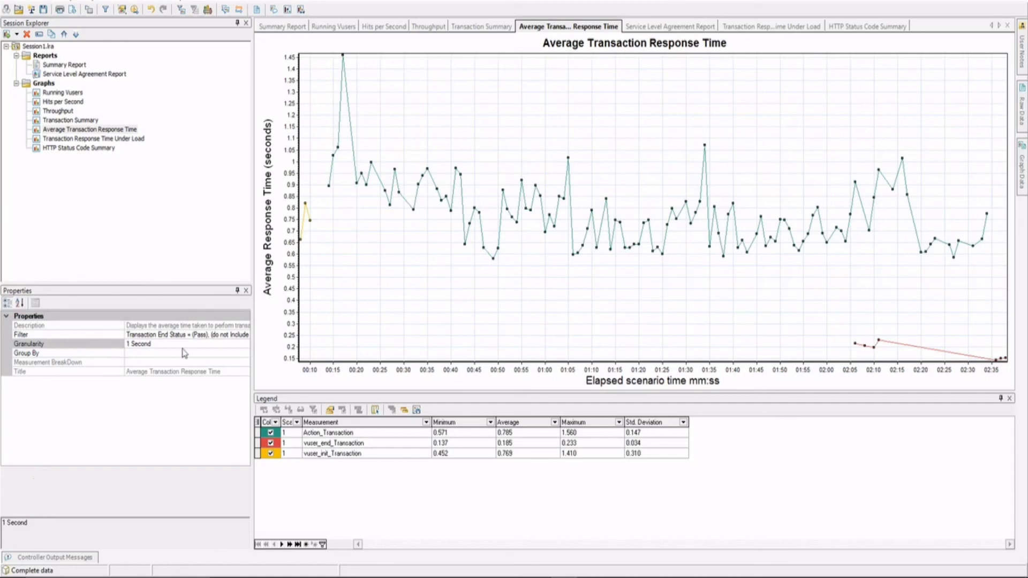
pyautogui.moveTo(445, 310)
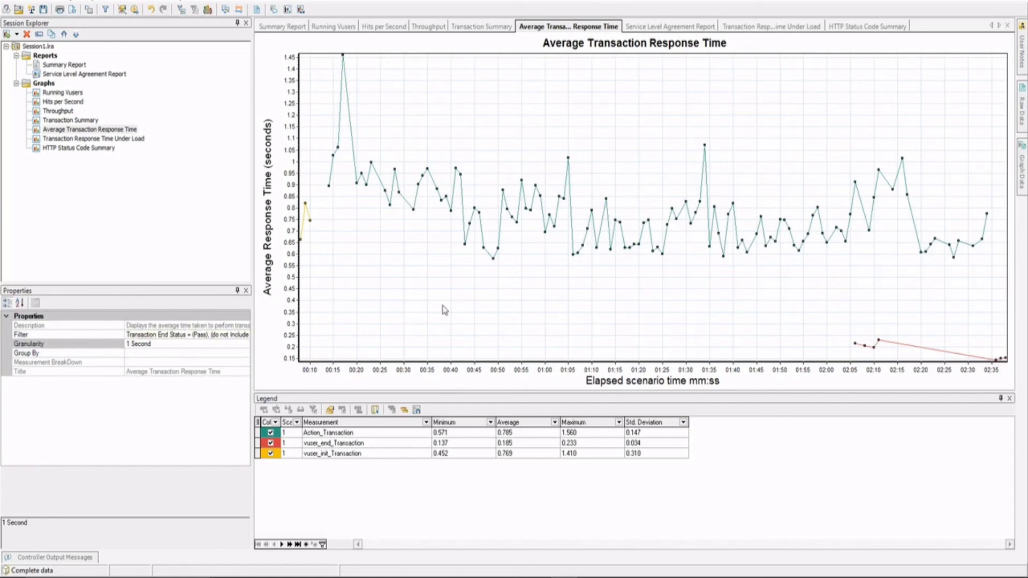